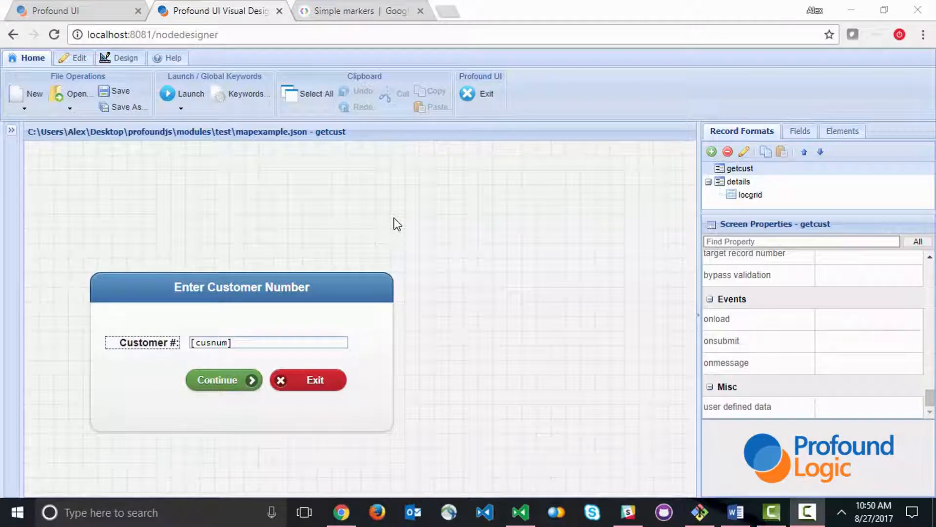
pyautogui.moveTo(488, 223)
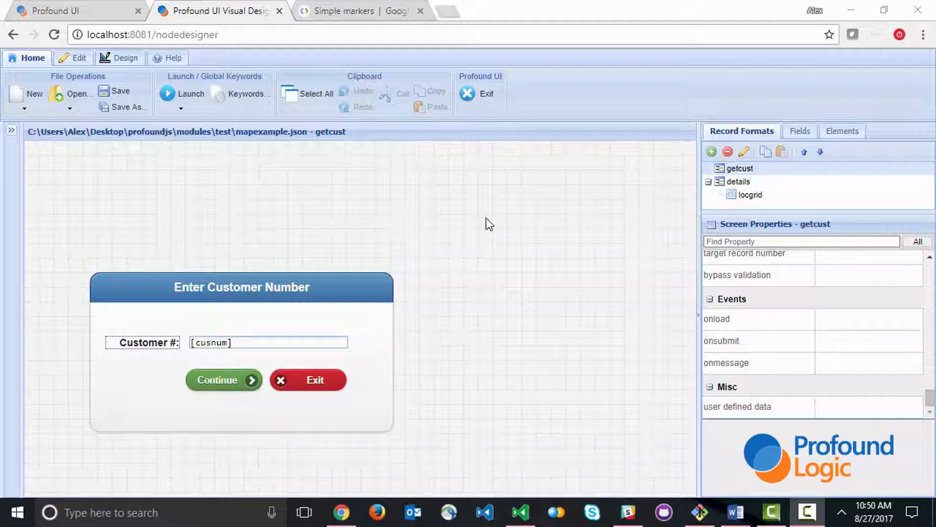
# Show the 'details' record format layout and scroll through the screen
pyautogui.click(737, 181)
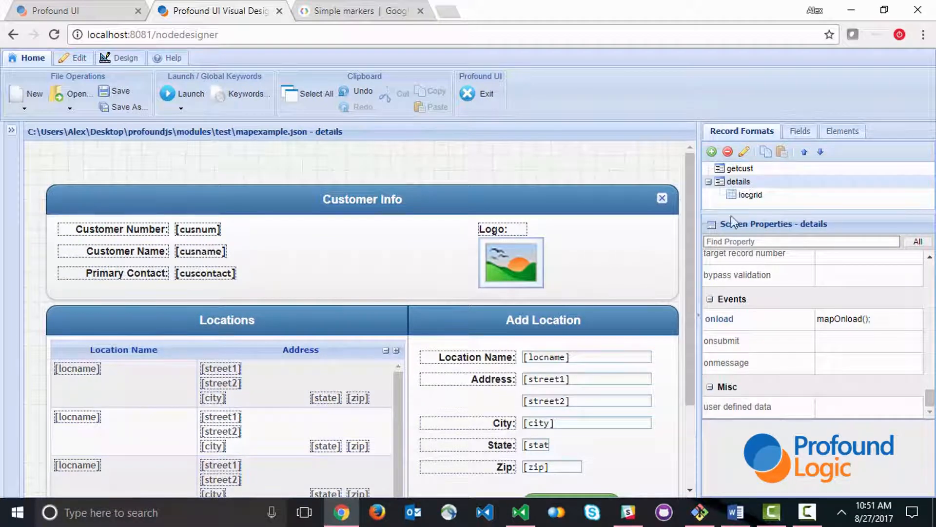
pyautogui.moveTo(244, 246)
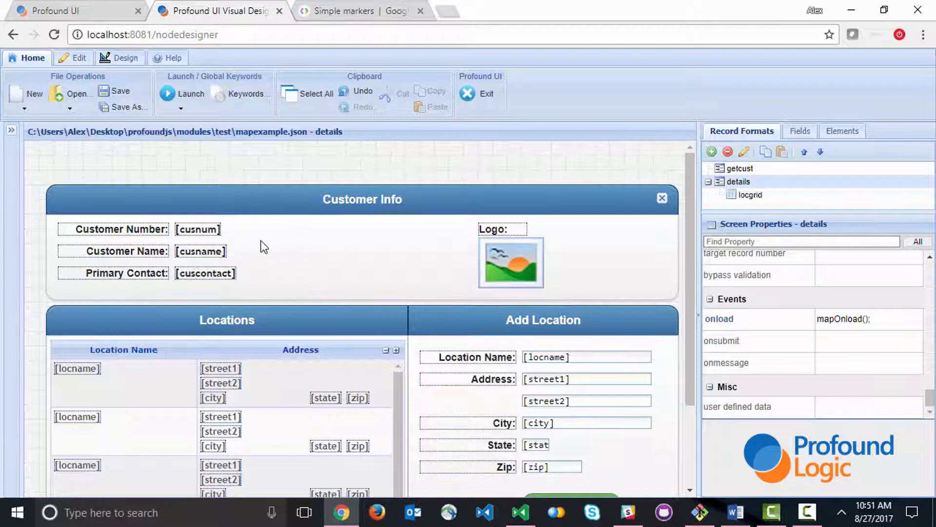
pyautogui.moveTo(369, 297)
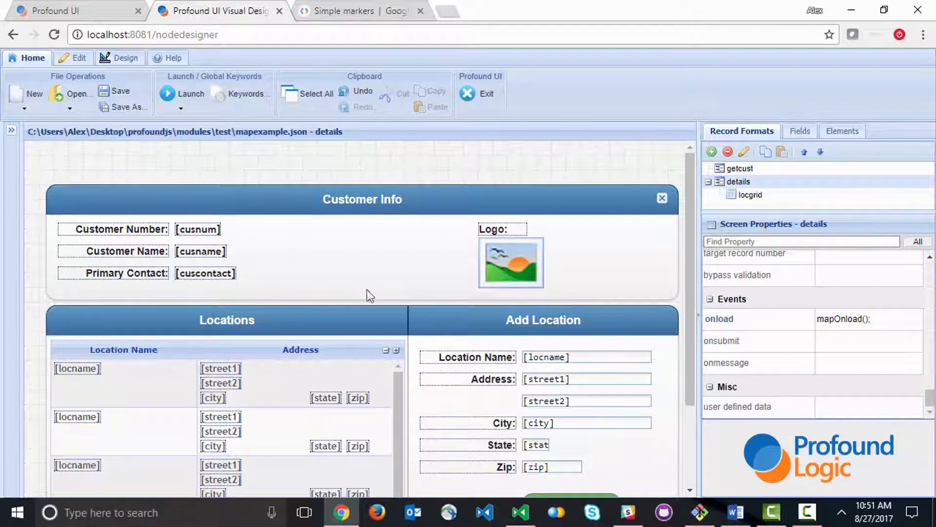
pyautogui.moveTo(410, 333)
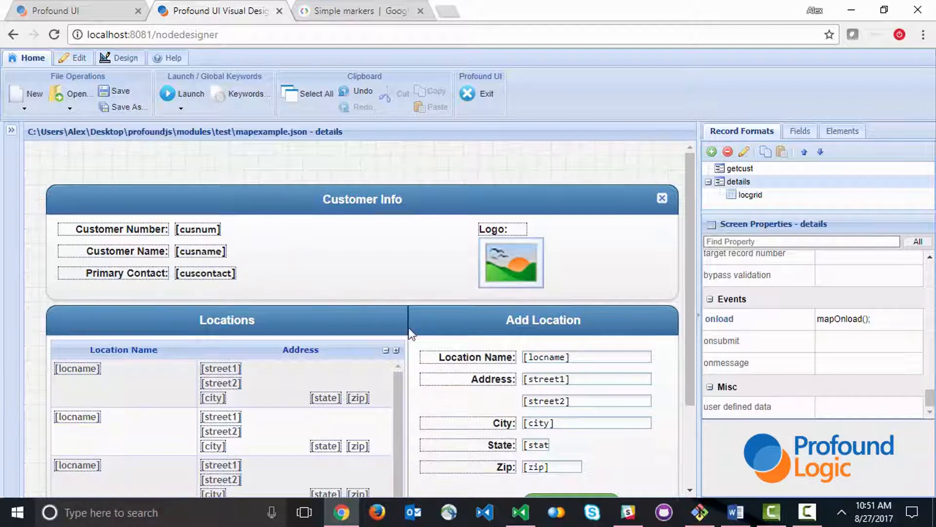
pyautogui.moveTo(246, 354)
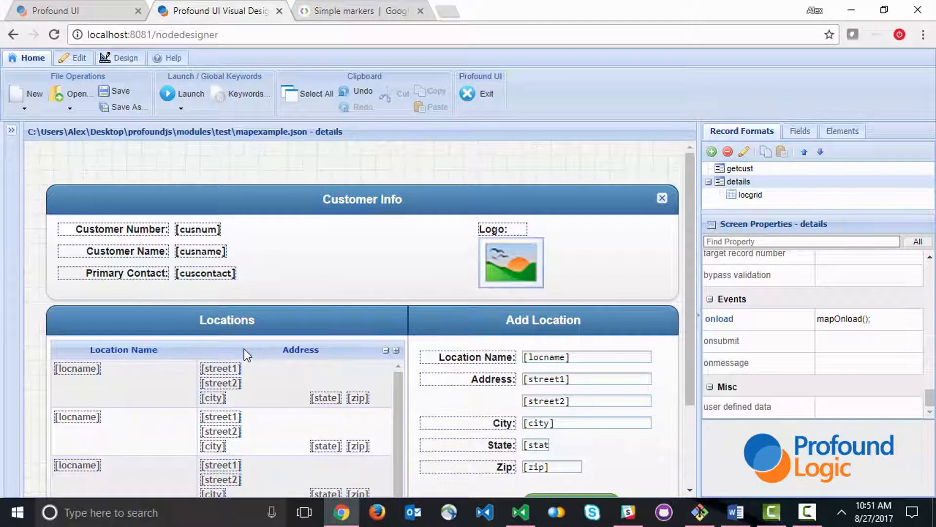
pyautogui.scroll(-3)
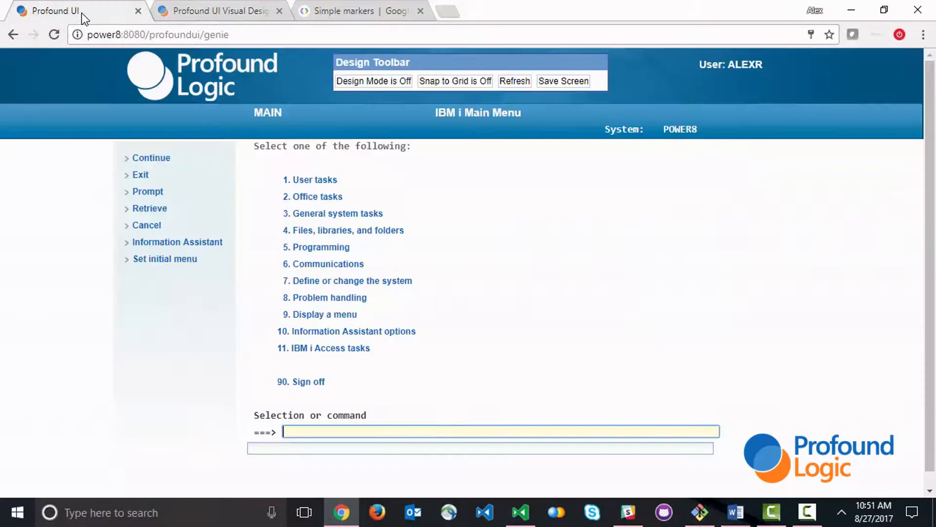
# Run mapexample for customer 1248, UCLA Health Systems, then switch to VS Code
pyautogui.write('call mapexample')
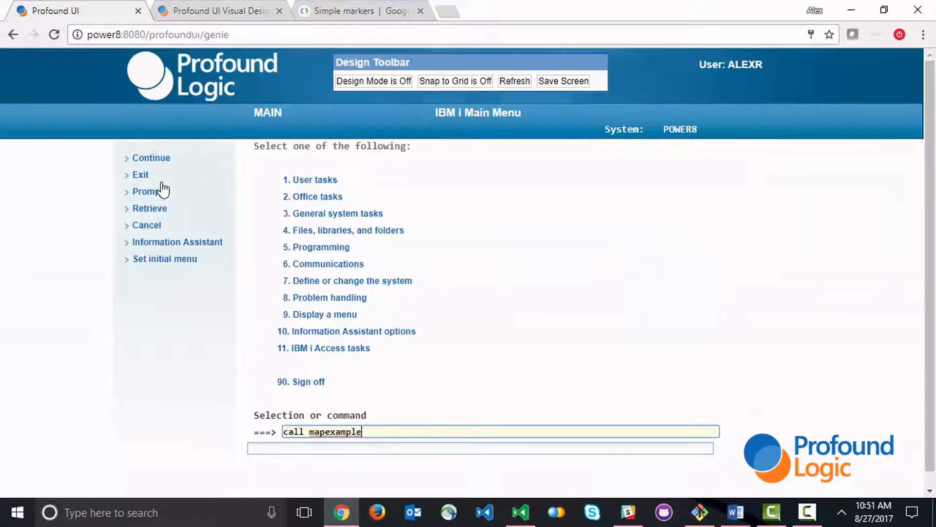
pyautogui.press('Enter')
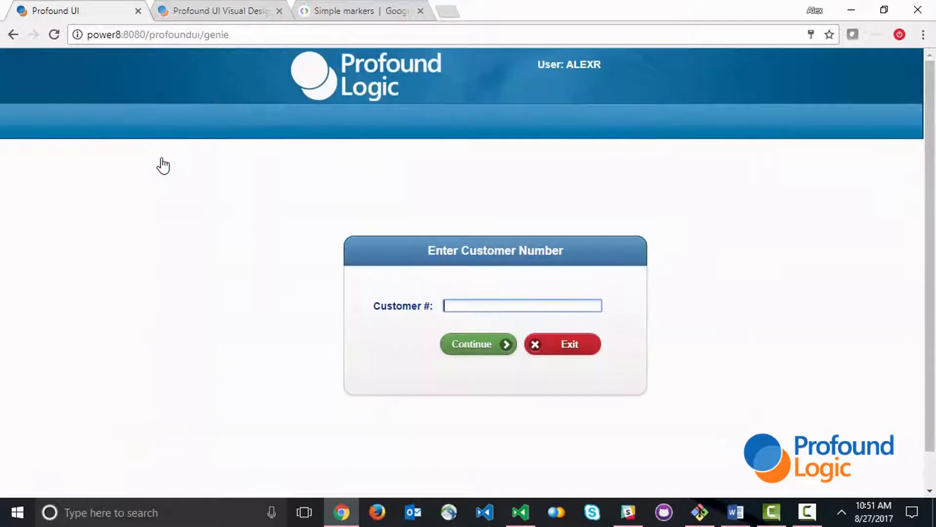
pyautogui.write('124')
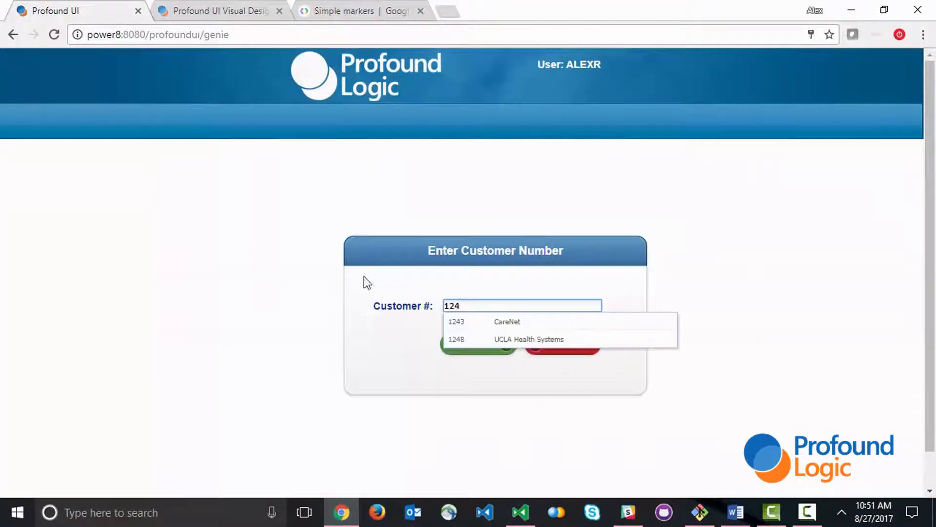
pyautogui.click(529, 339)
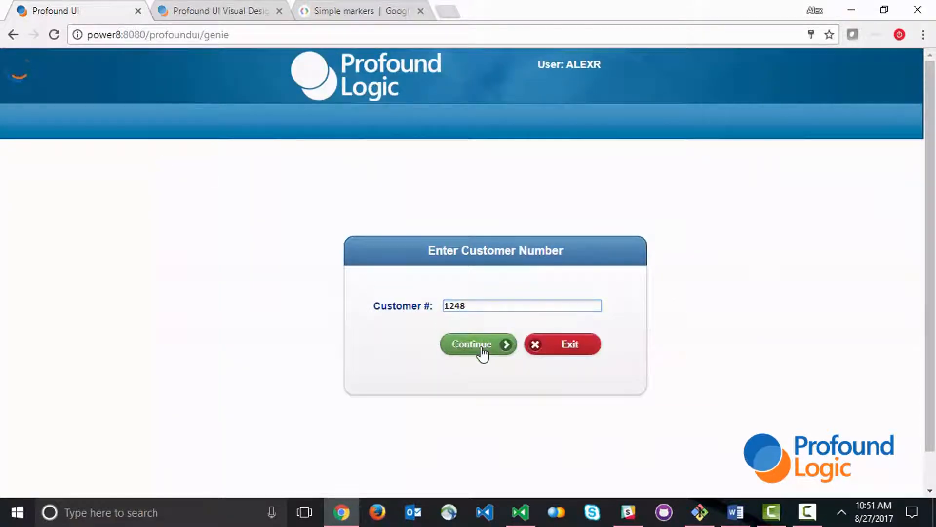
pyautogui.click(478, 344)
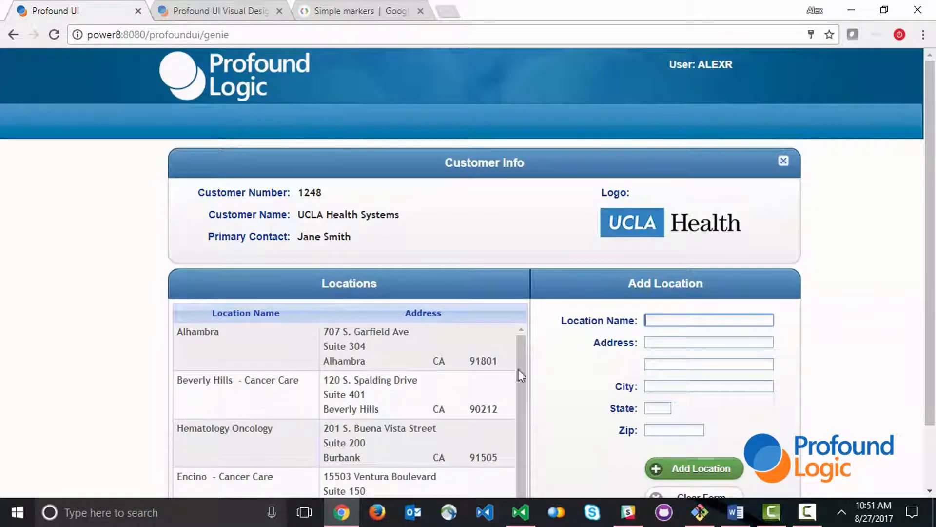
pyautogui.moveTo(928, 348)
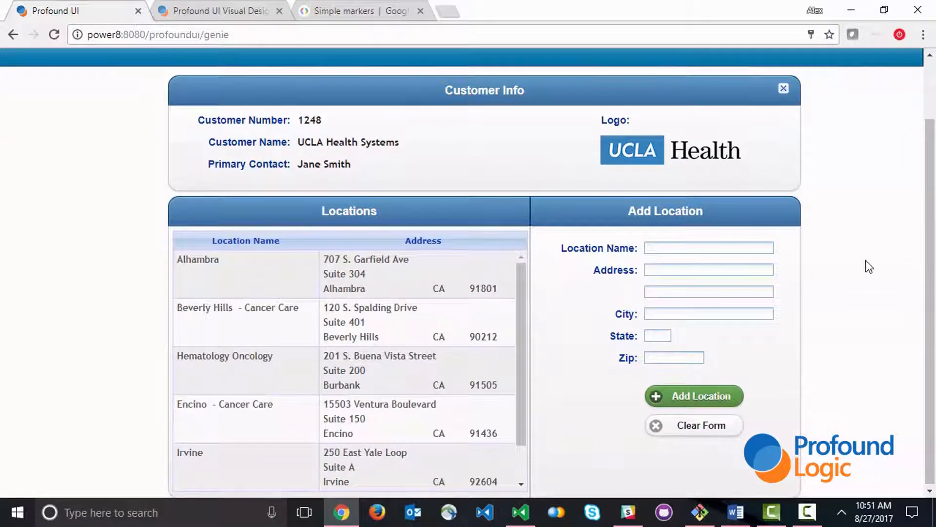
pyautogui.click(520, 512)
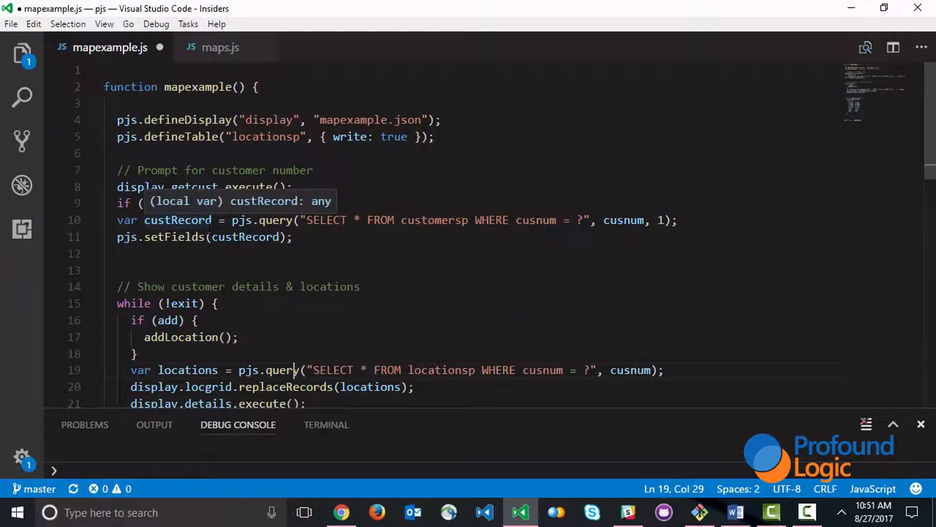
pyautogui.scroll(-3)
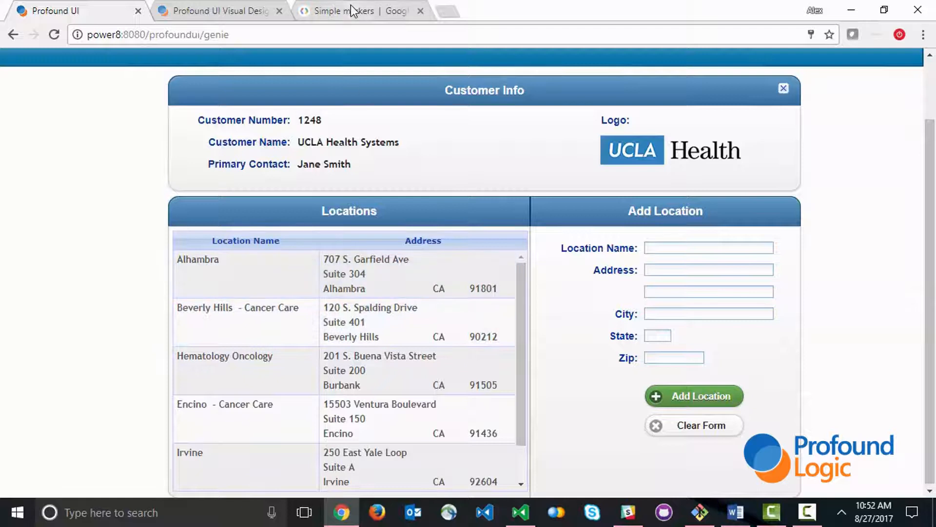
# Review the Google Maps Simple markers sample, then return to mapexample.js
pyautogui.click(359, 11)
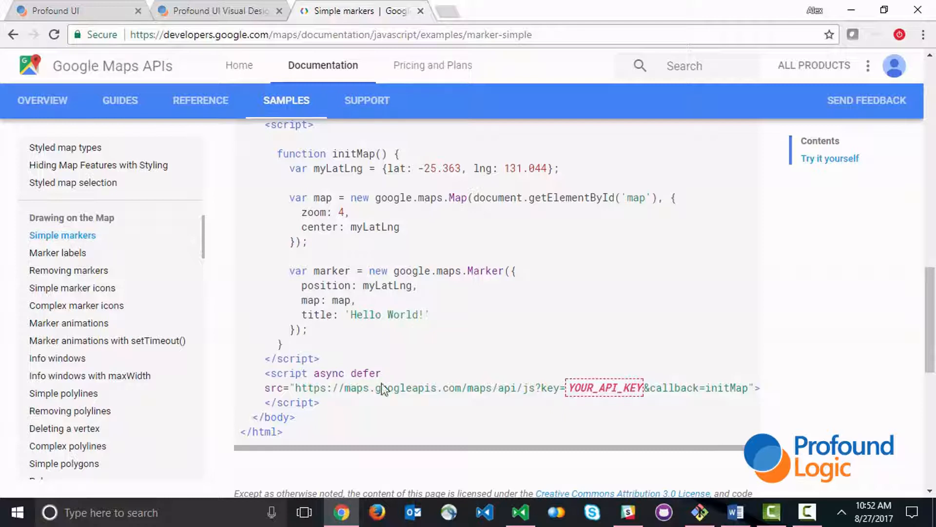
pyautogui.click(519, 512)
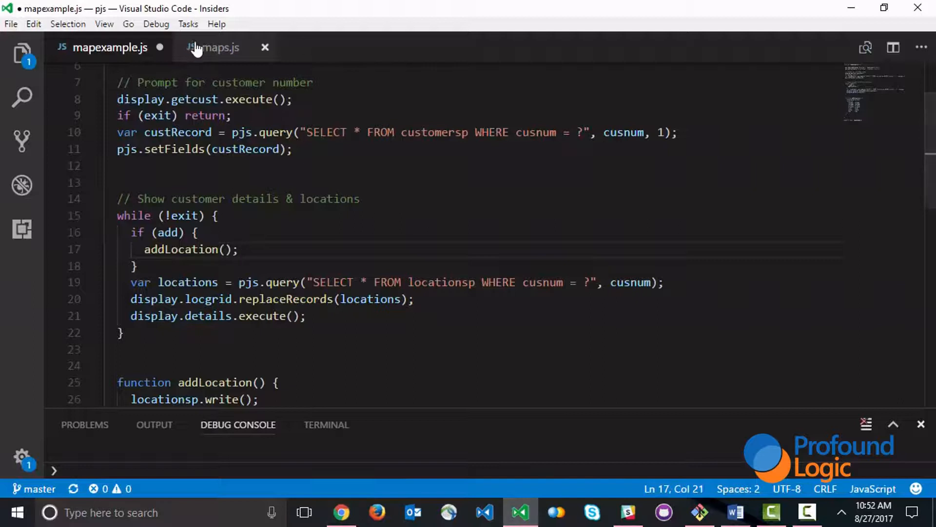
# Review the addMarker(locations) function in maps.js, then return to the browser
pyautogui.click(214, 47)
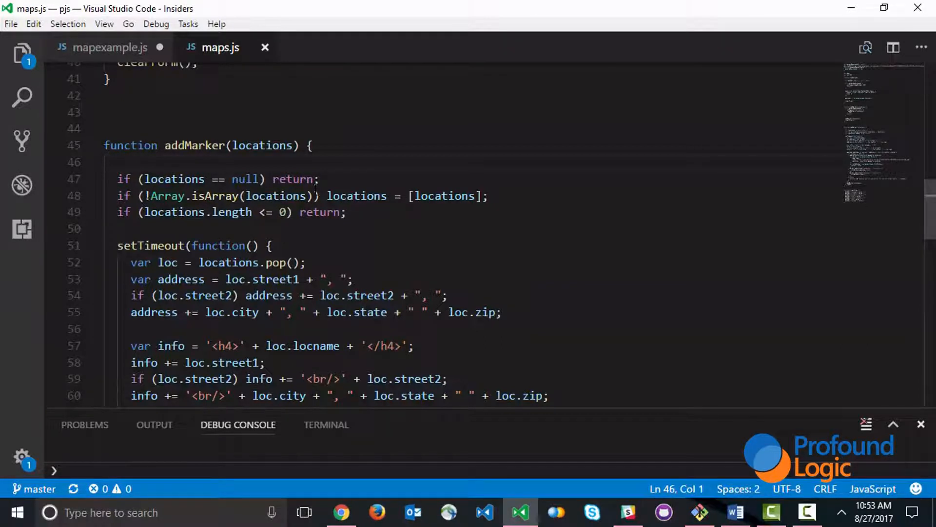
pyautogui.click(106, 162)
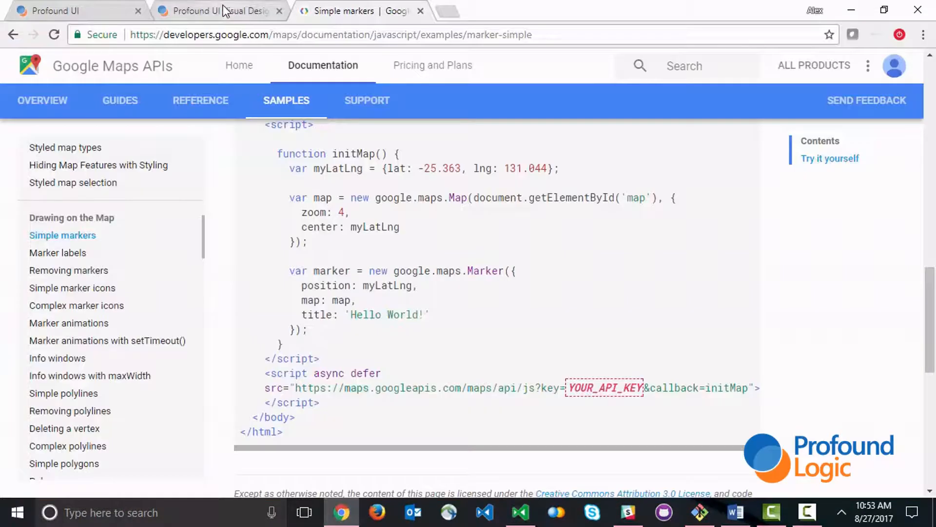
# Delete the locations grid and place a 'Loading Map...' text field in the Locations panel
pyautogui.click(215, 11)
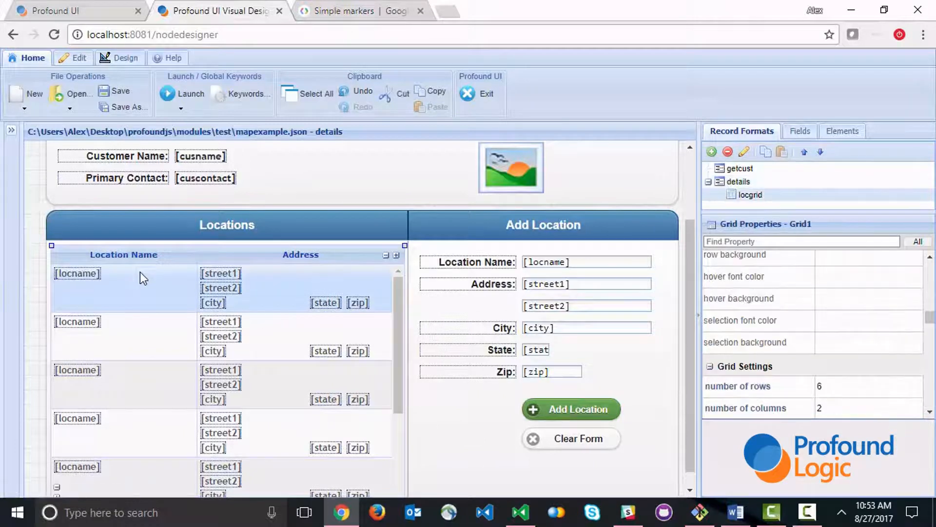
pyautogui.rightClick(143, 278)
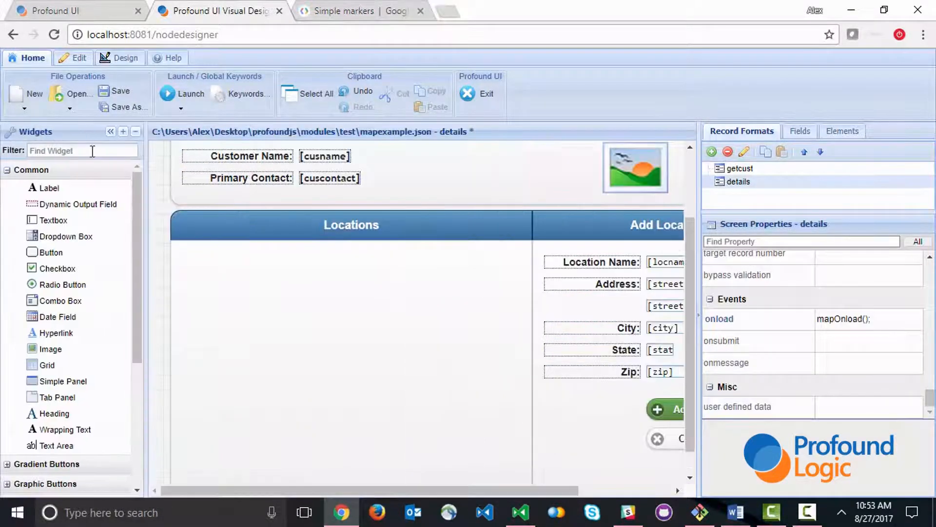
pyautogui.moveTo(44, 188); pyautogui.dragTo(349, 262)
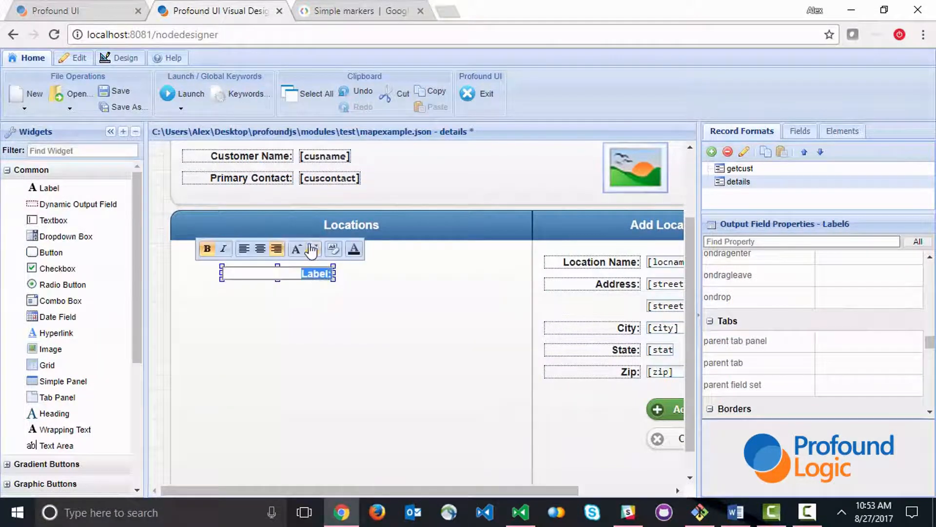
pyautogui.write('Loading Map...')
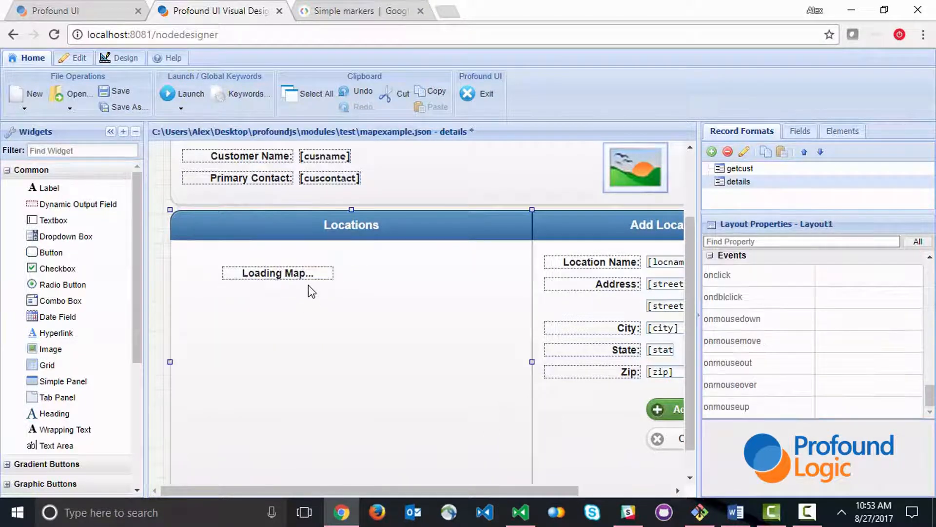
# Give the text field the id 'map' and size it to fill the panel
pyautogui.click(277, 273)
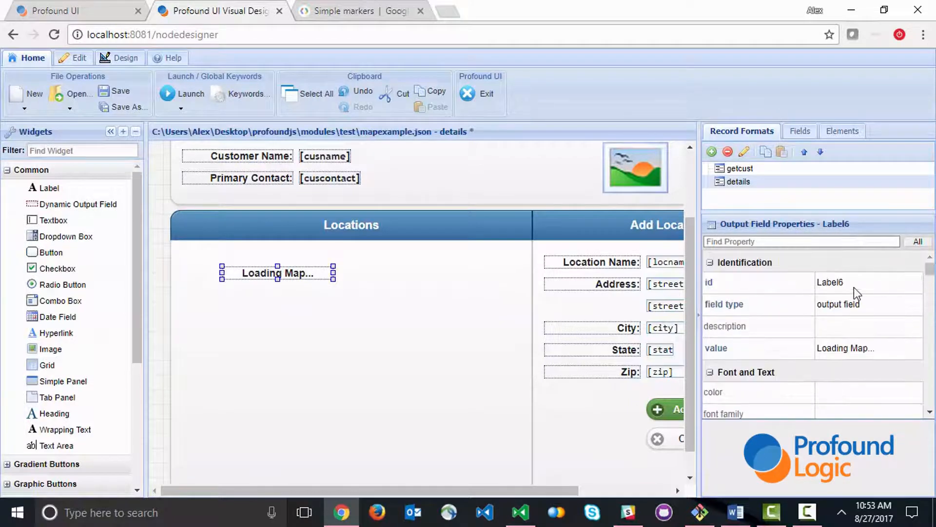
pyautogui.write('map')
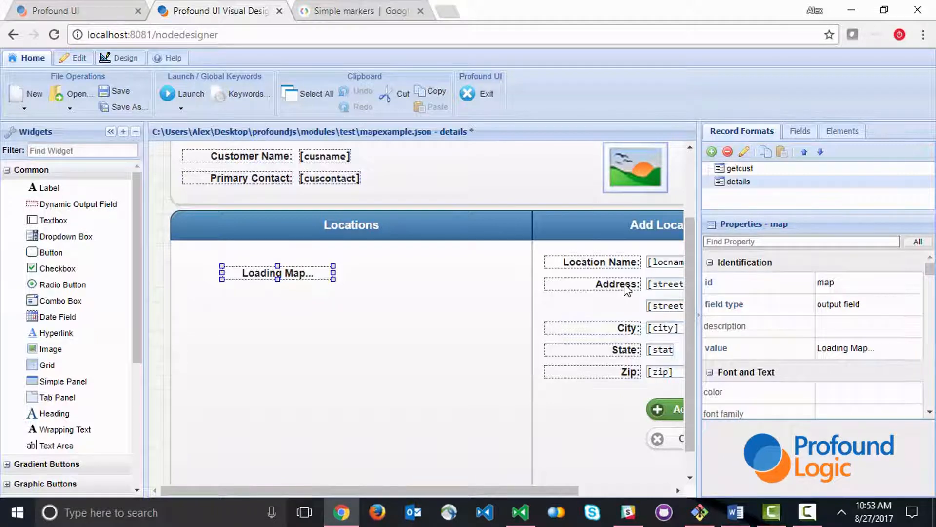
pyautogui.click(125, 58)
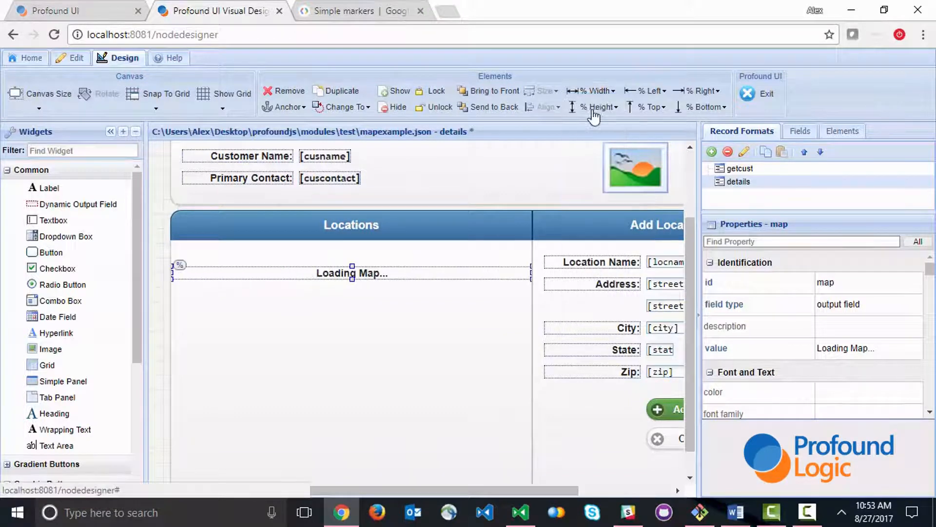
pyautogui.click(598, 106)
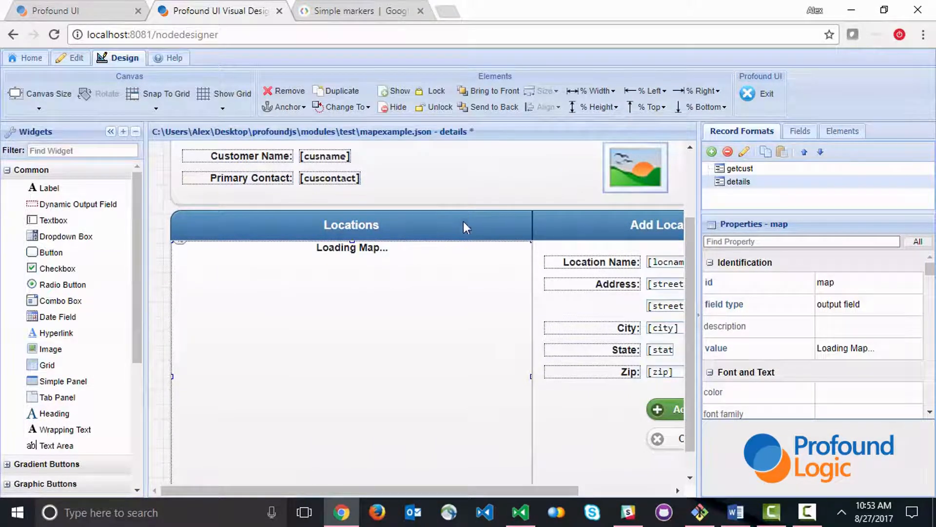
pyautogui.moveTo(519, 513)
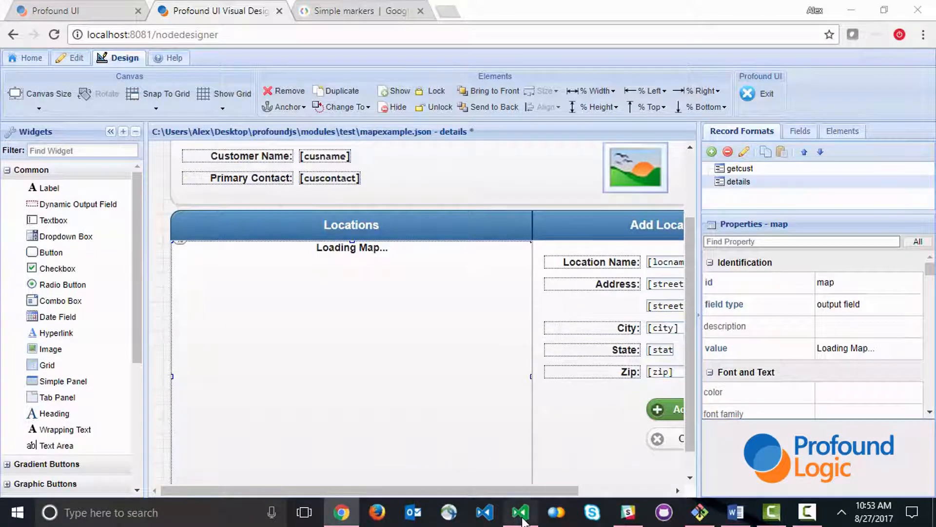
# Remove the locgrid.replaceRecords line and call display.details.execute(null, locations) in mapexample.js
pyautogui.click(519, 513)
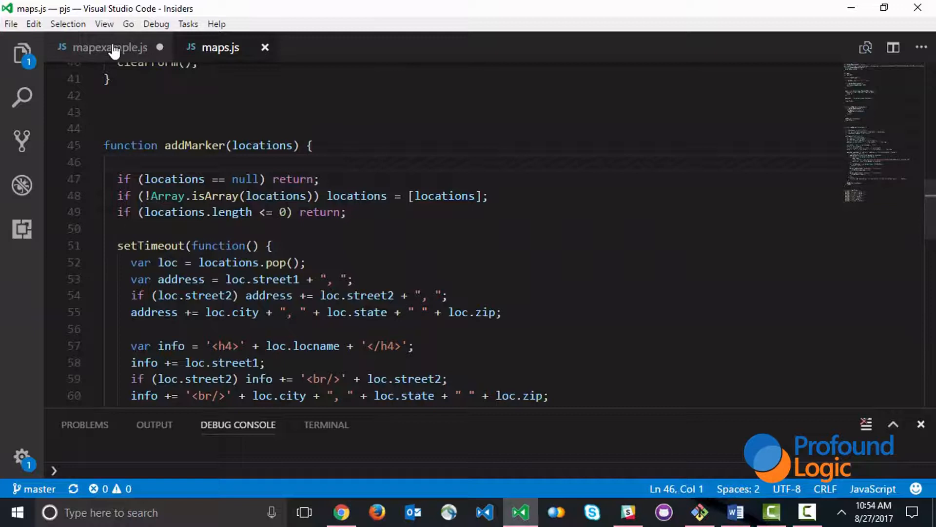
pyautogui.click(110, 47)
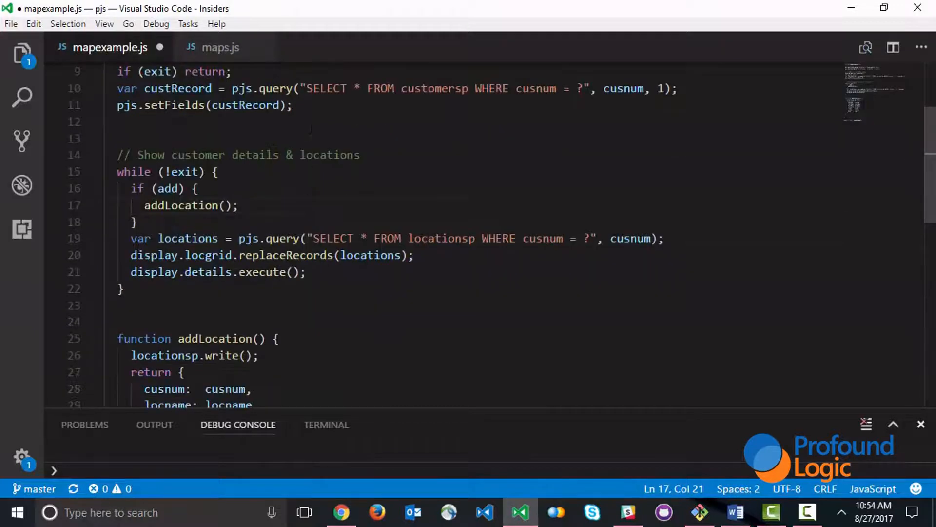
pyautogui.scroll(-3)
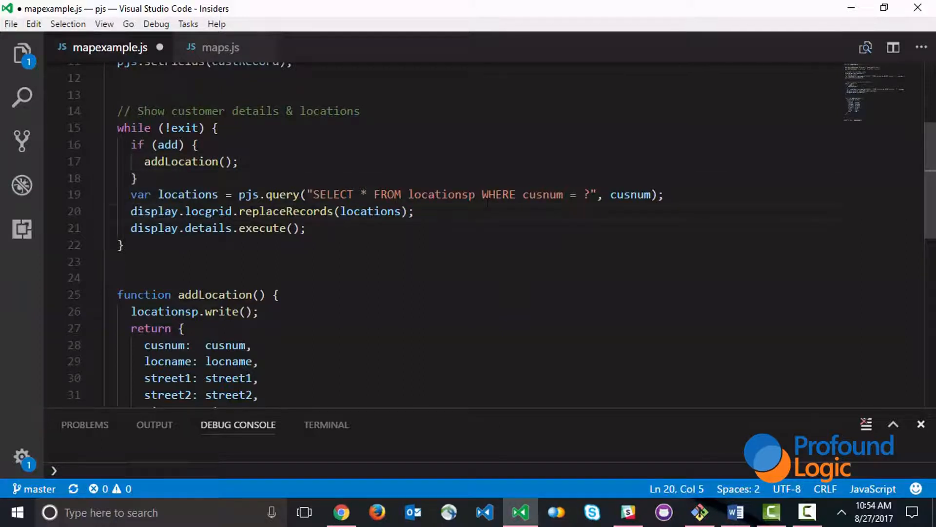
pyautogui.press('Delete')
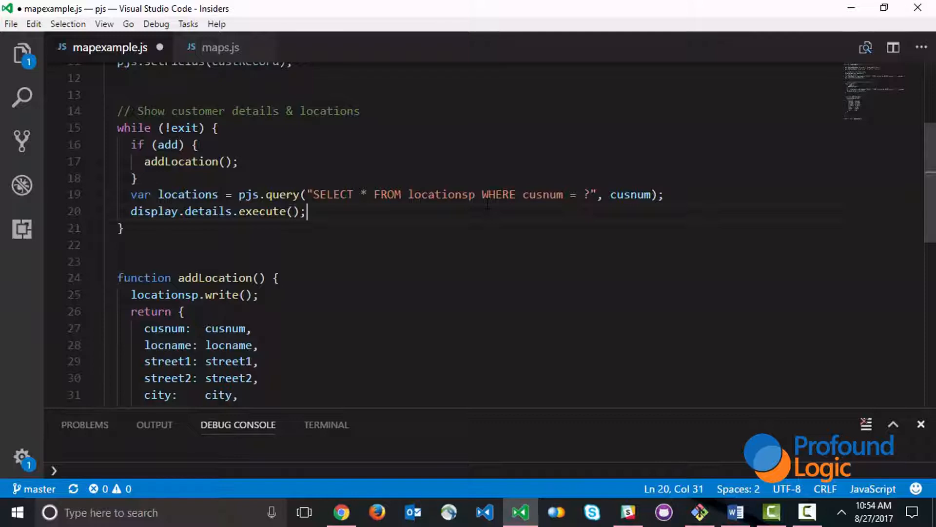
pyautogui.click(279, 210)
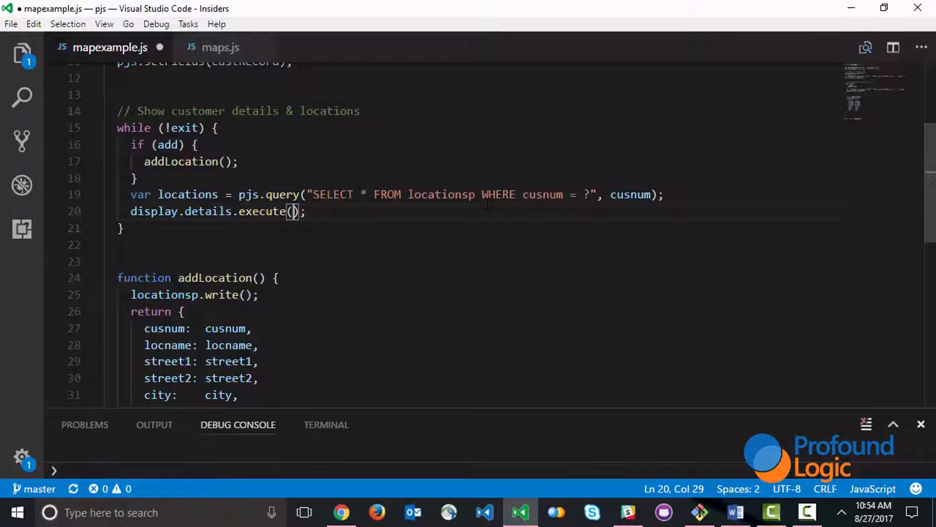
pyautogui.write('null,')
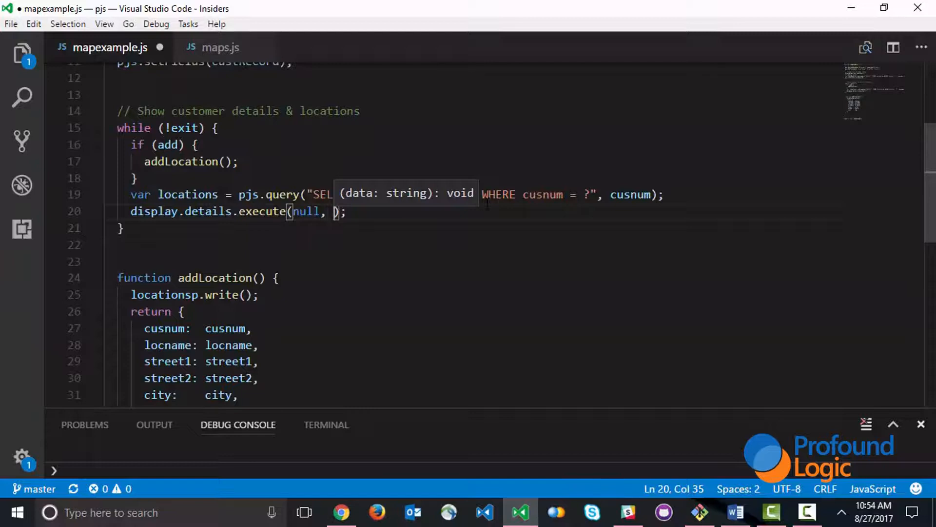
pyautogui.write('locations')
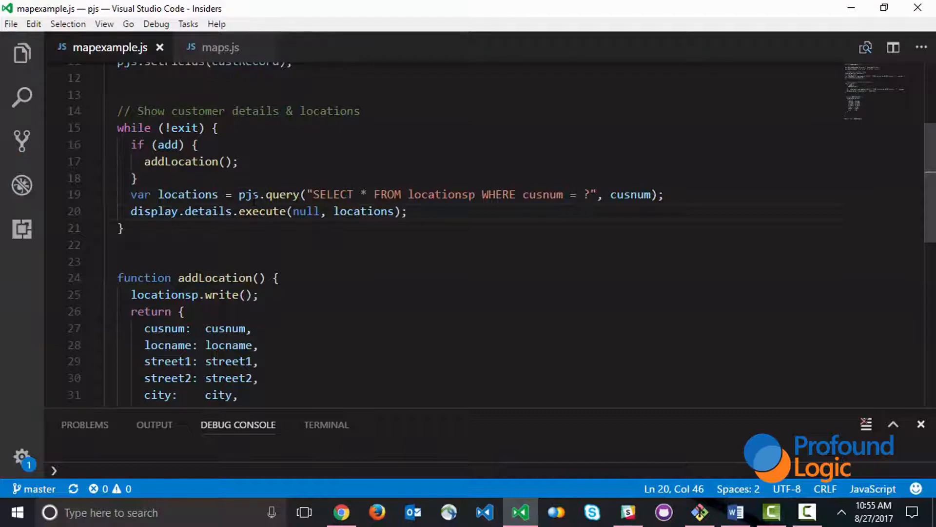
pyautogui.moveTo(340, 513)
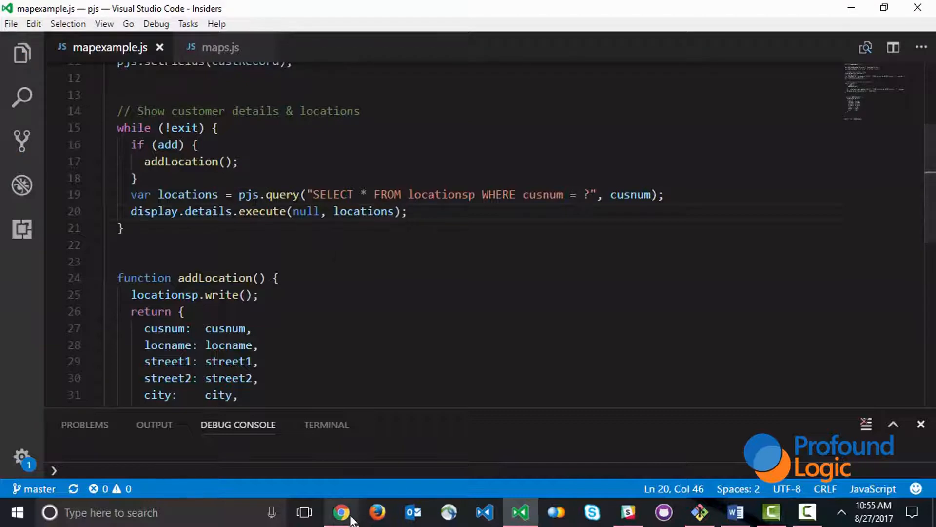
# Filter the details screen properties to the onmessage event and open its script editor
pyautogui.click(341, 513)
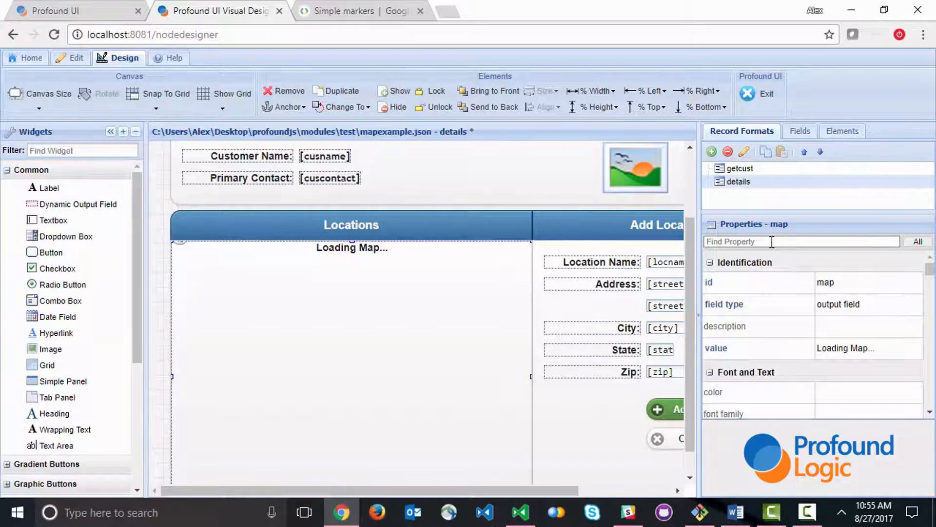
pyautogui.click(737, 181)
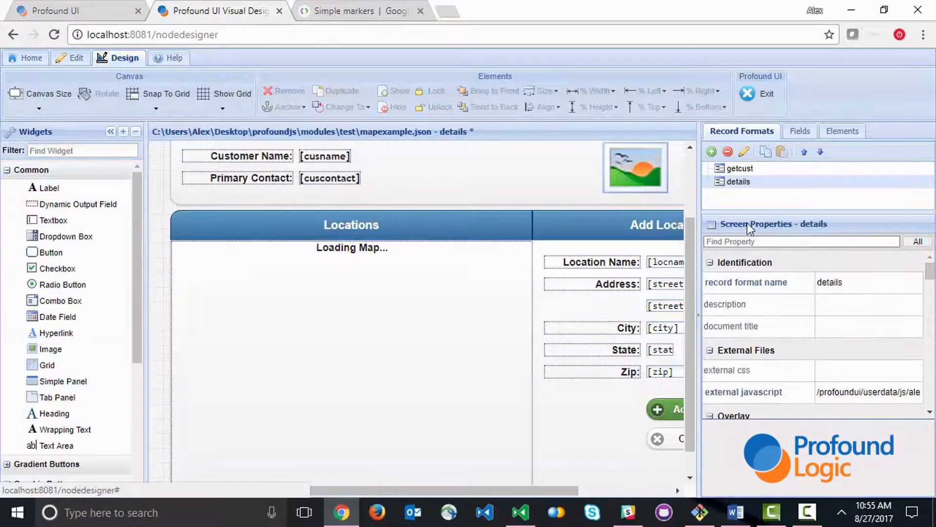
pyautogui.click(800, 241)
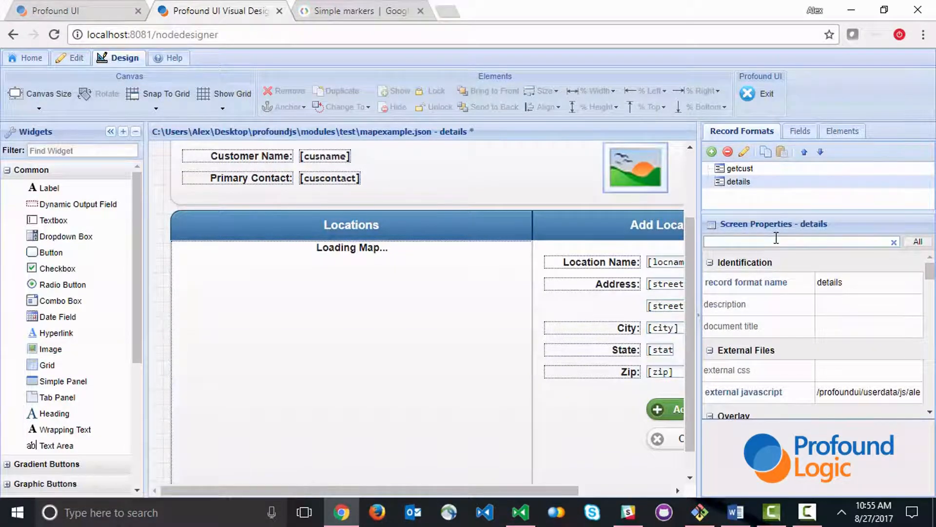
pyautogui.write('onme')
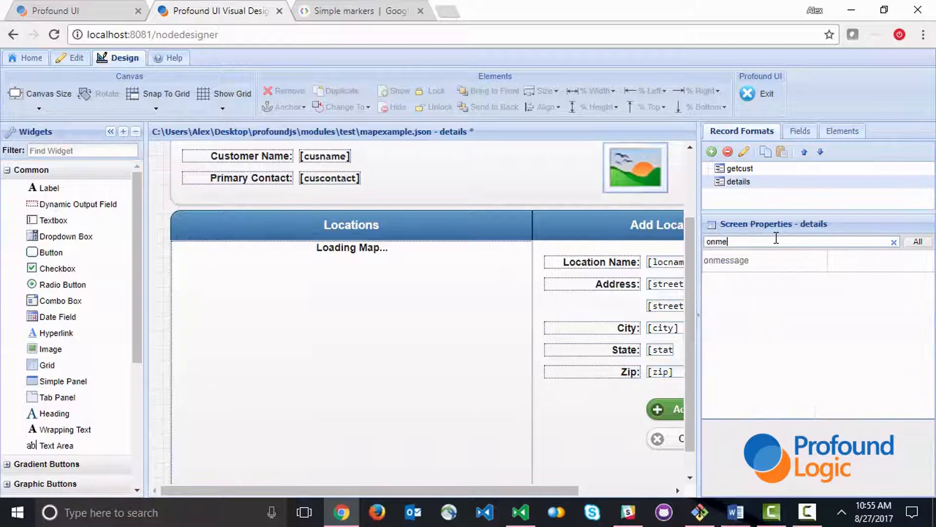
pyautogui.click(726, 261)
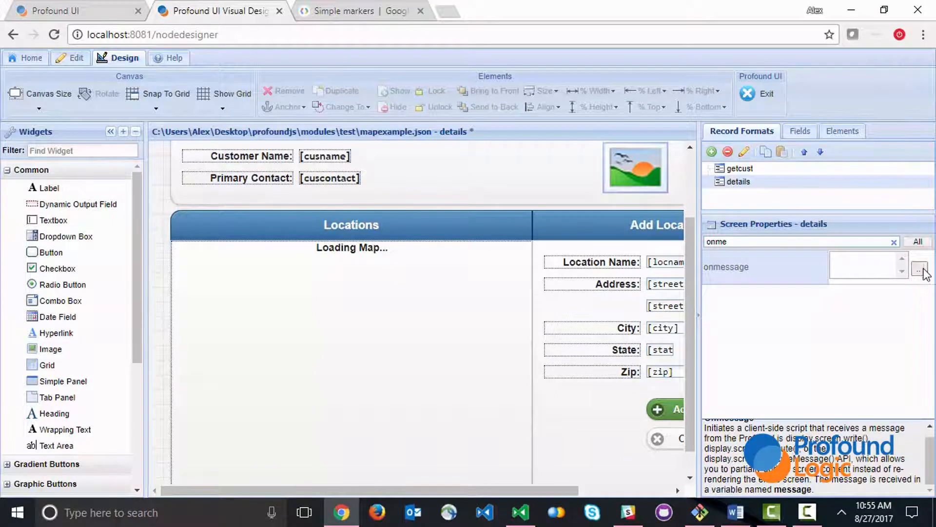
pyautogui.click(920, 269)
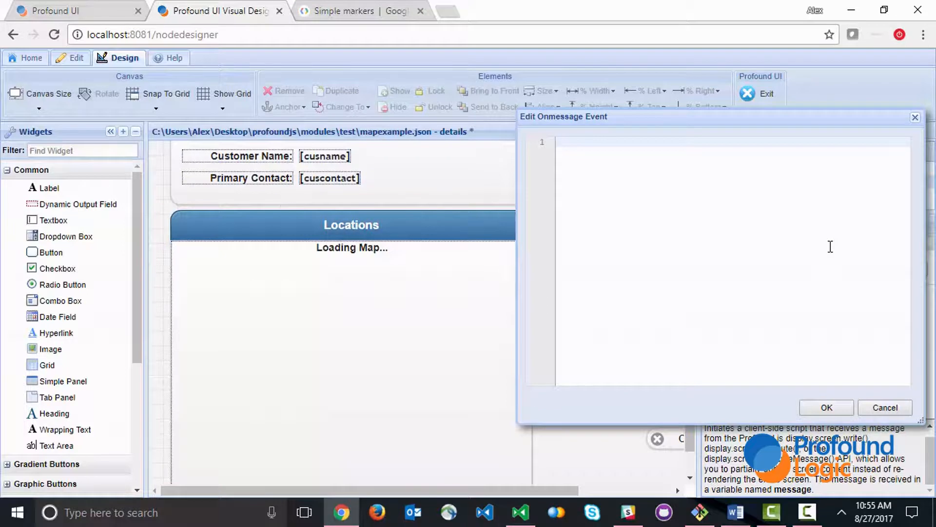
# Set onmessage to addMarkers(message) and save mapexample.json
pyautogui.write('add')
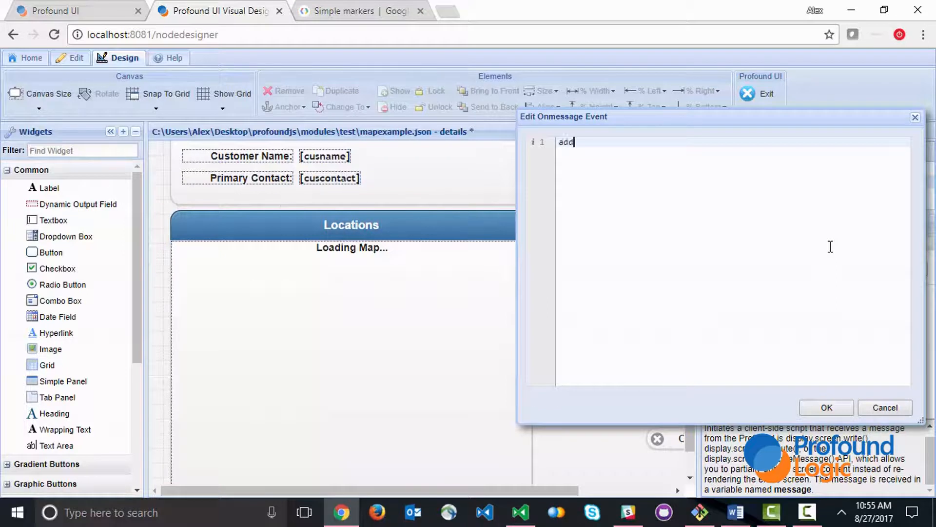
pyautogui.write('Market')
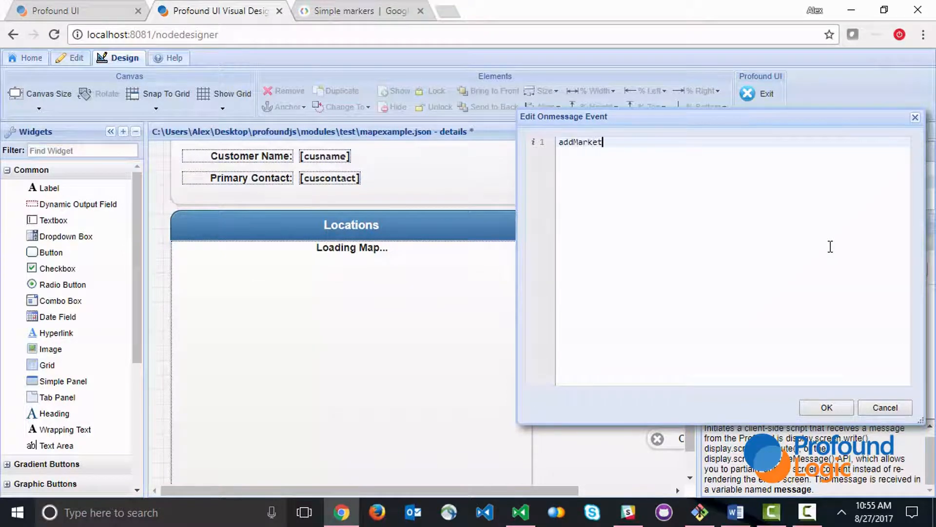
pyautogui.write('s()')
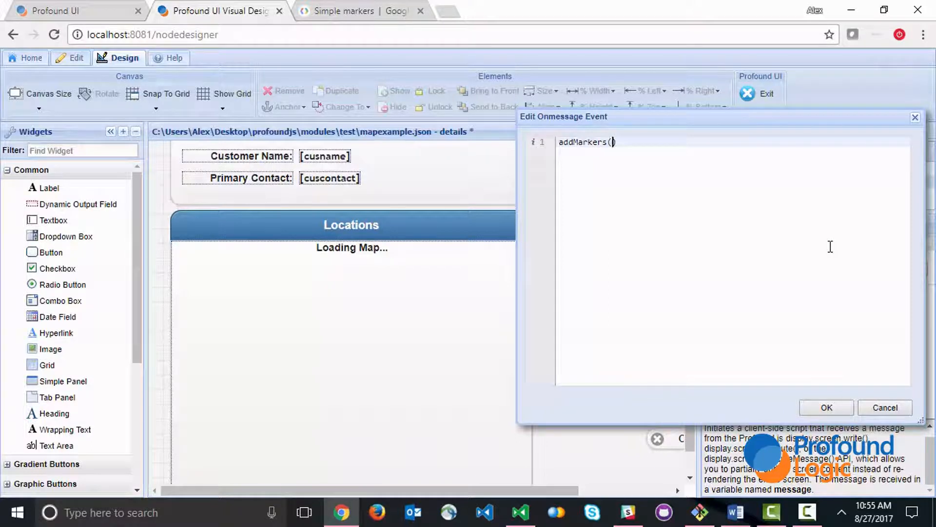
pyautogui.write('mes')
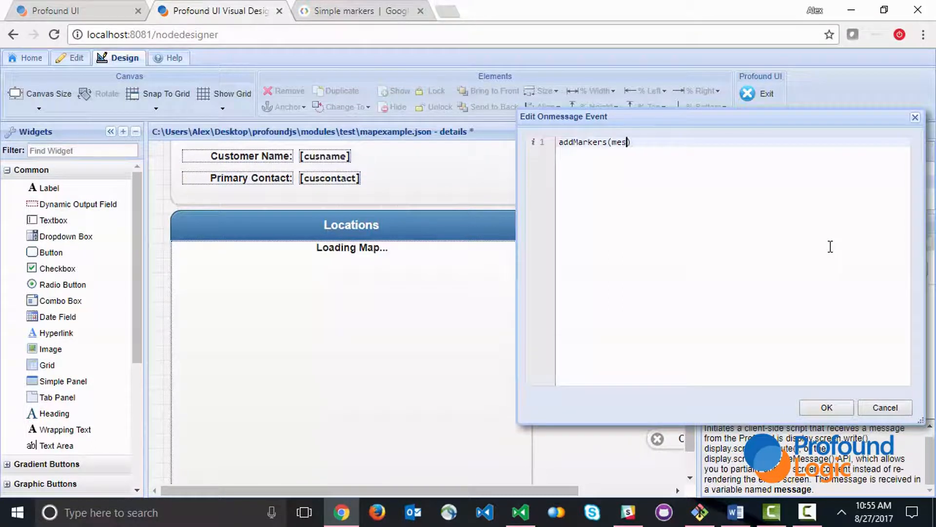
pyautogui.write('sage')
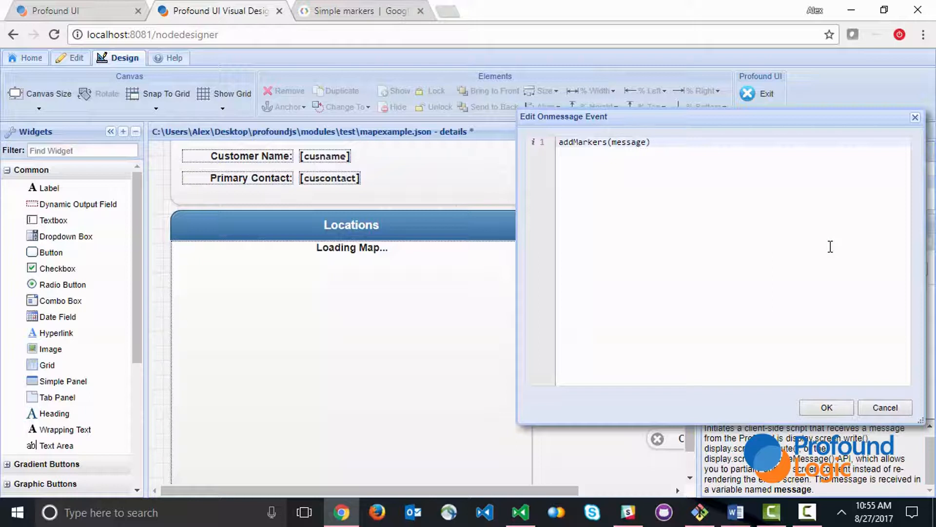
pyautogui.click(826, 407)
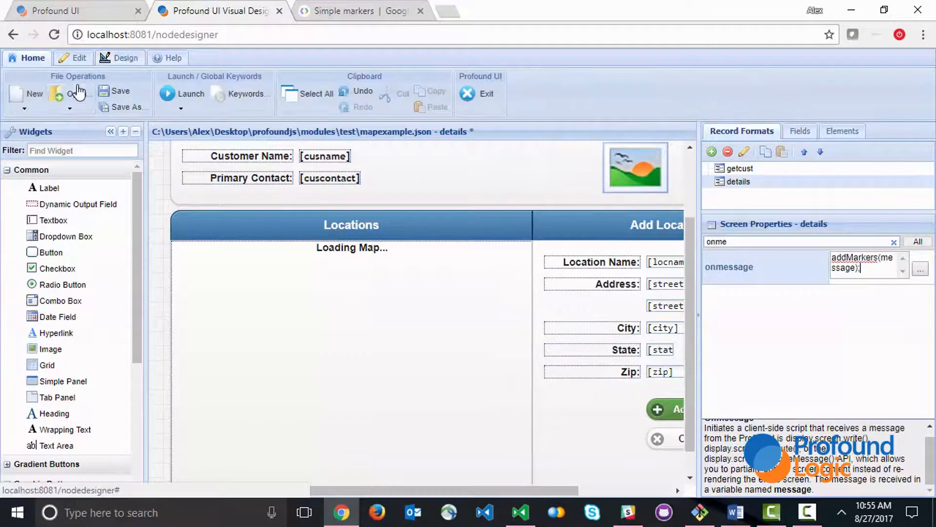
pyautogui.click(121, 90)
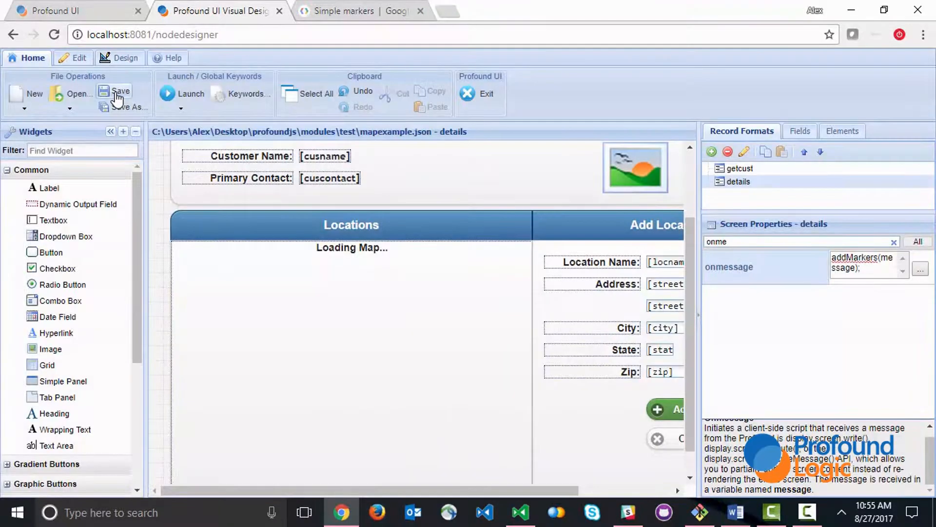
pyautogui.click(72, 11)
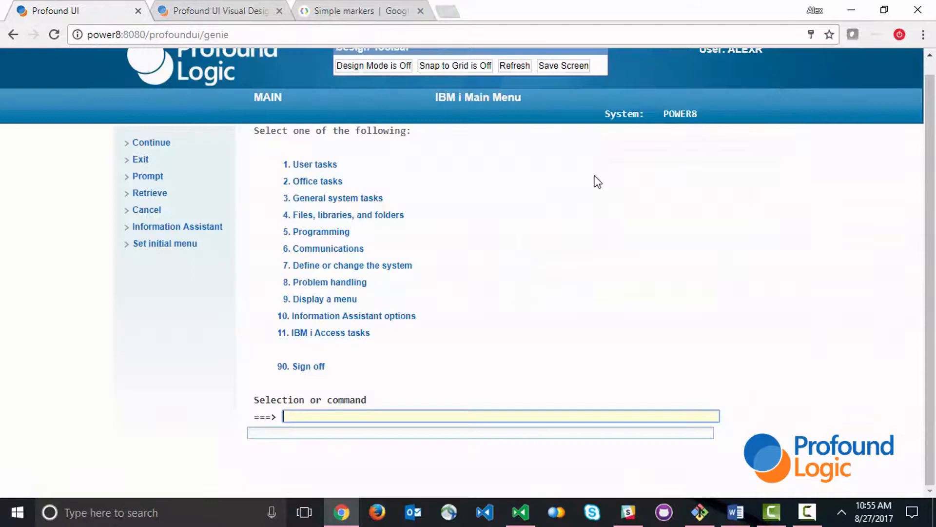
# Rerun mapexample for customer 1248 to see the map of location markers
pyautogui.write('call mapexample')
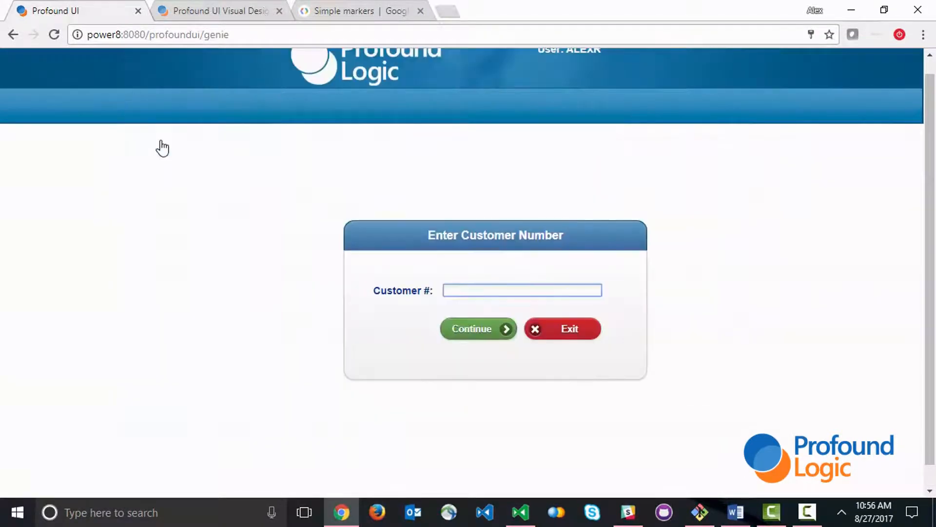
pyautogui.write('1248')
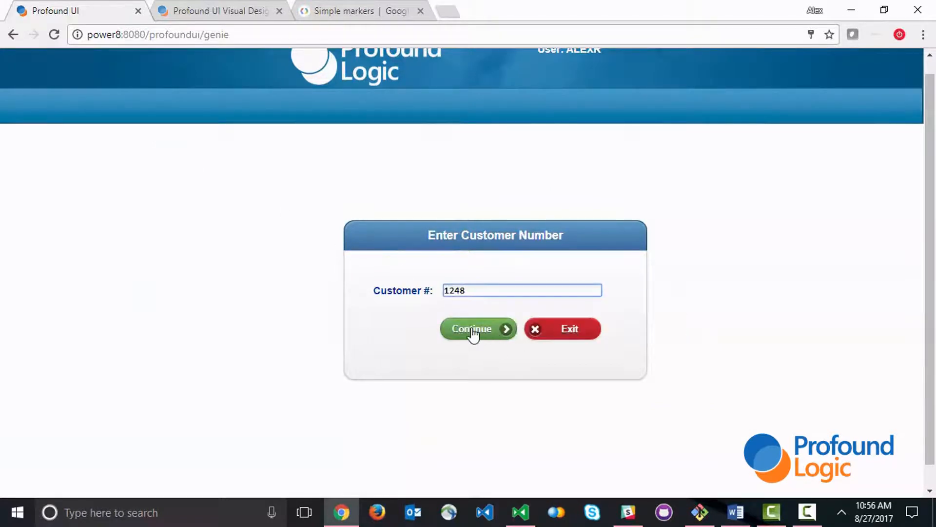
pyautogui.click(472, 328)
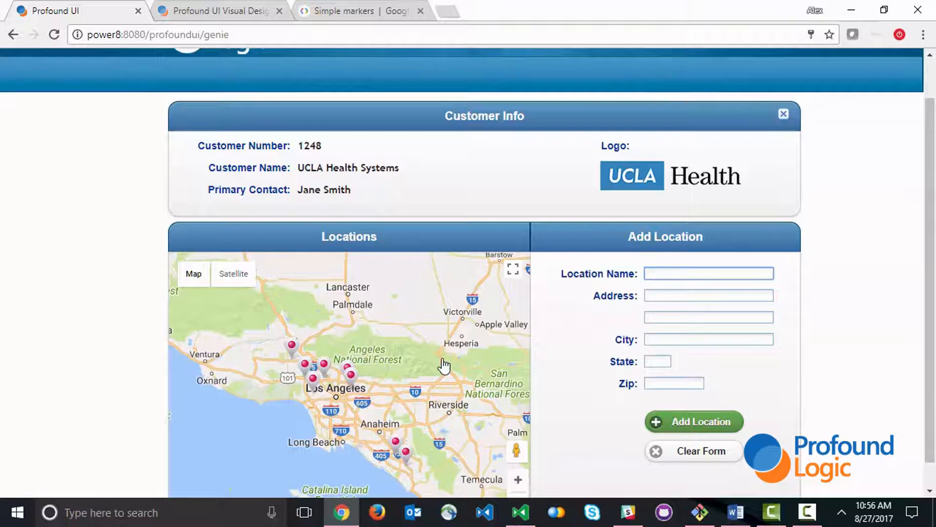
# Enter Sample Location, 224 Turtle Crest, Irvine and its zip in the Add Location form
pyautogui.write('Sample')
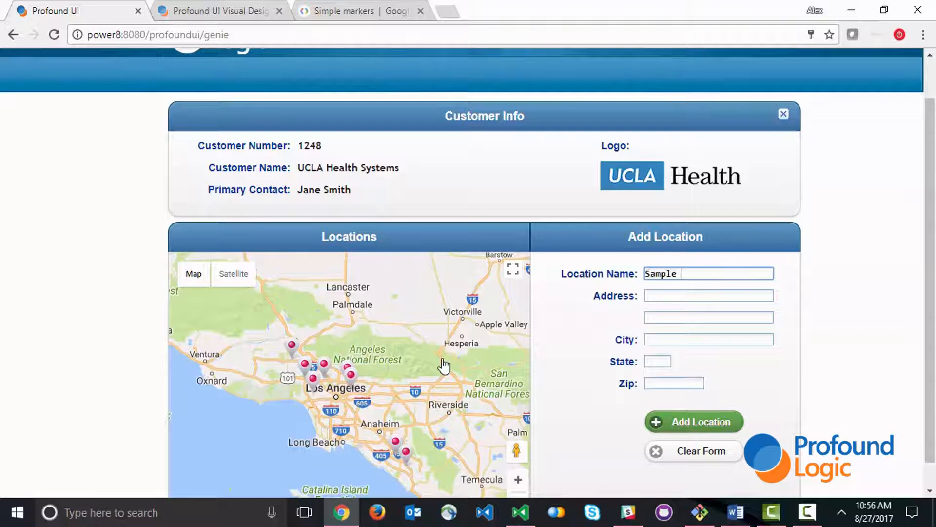
pyautogui.write('Location')
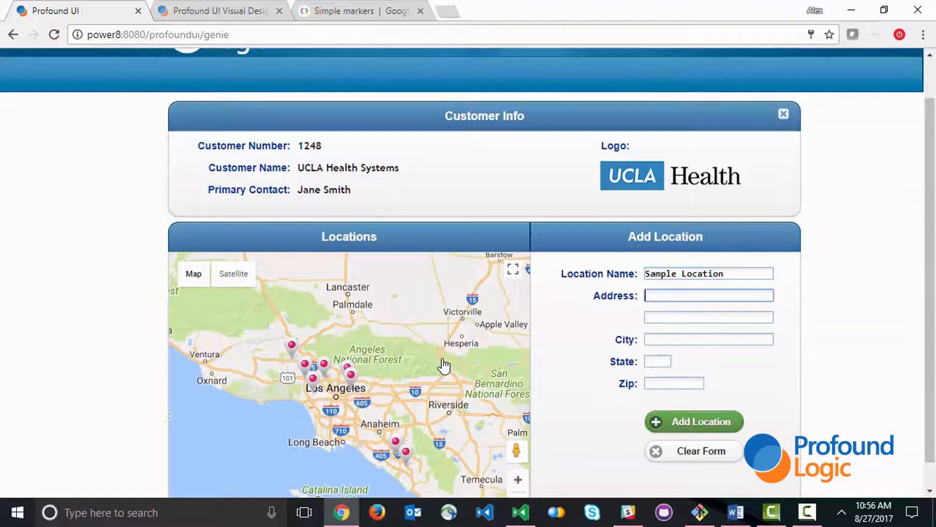
pyautogui.write('224 Turtle C')
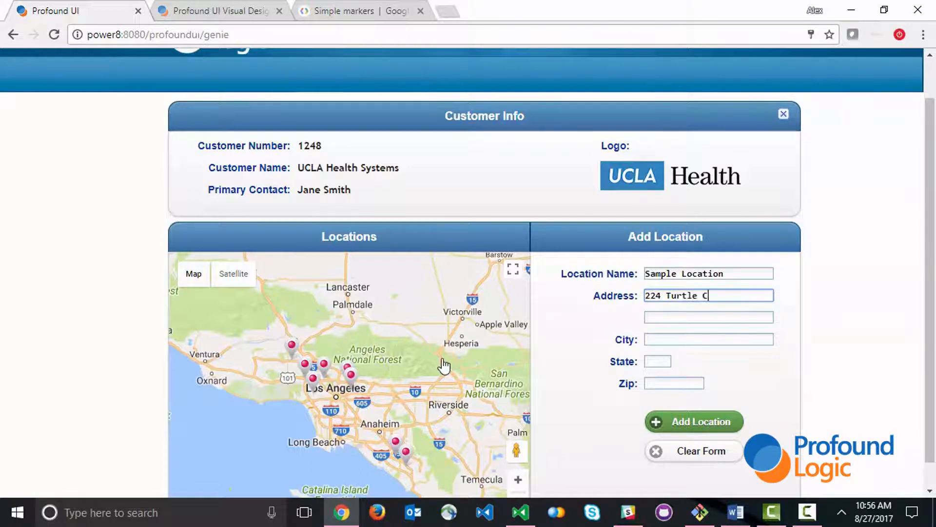
pyautogui.write('rest')
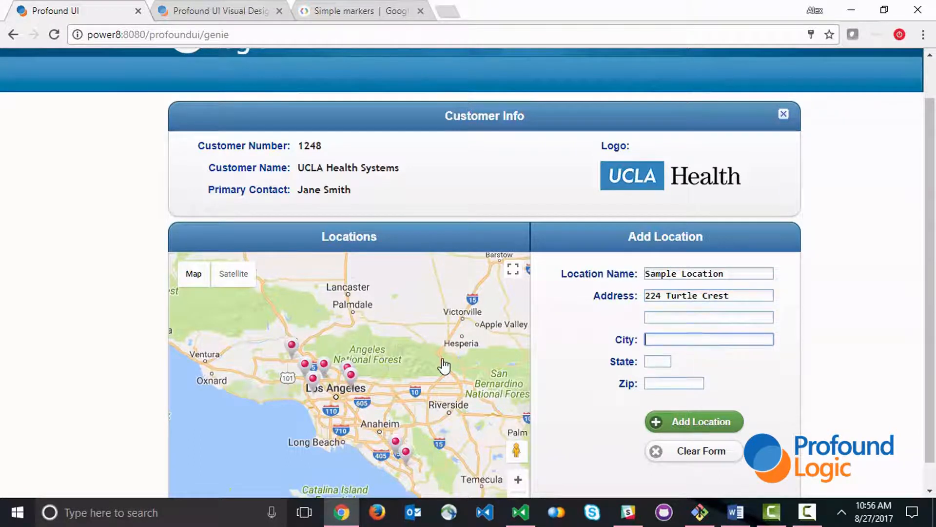
pyautogui.write('Irvine')
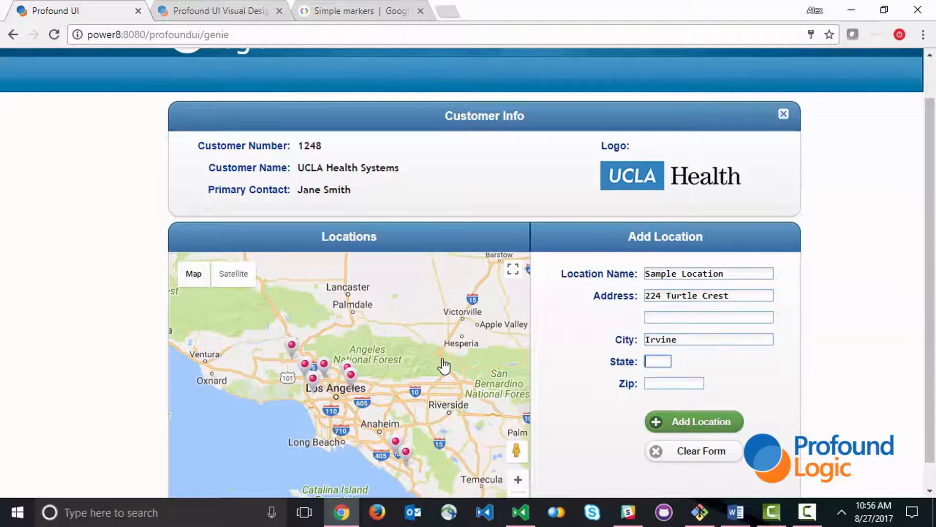
pyautogui.write('9260')
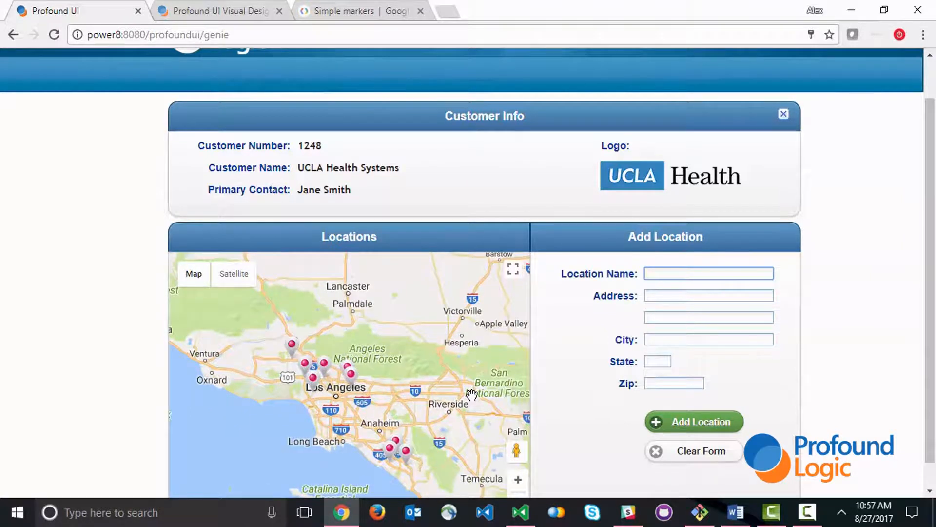
# Check the Laguna Hills and Irvine marker info windows, then return to mapexample.js
pyautogui.click(405, 452)
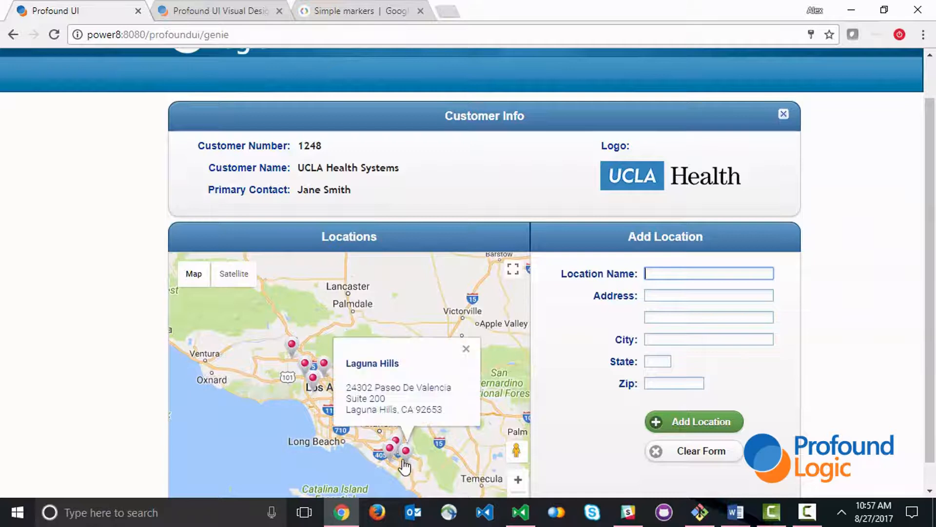
pyautogui.click(466, 348)
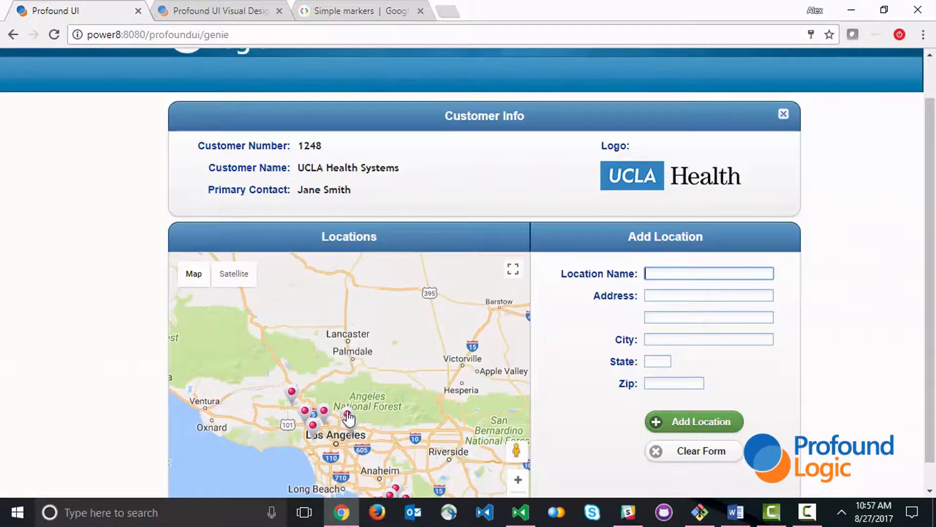
pyautogui.click(292, 404)
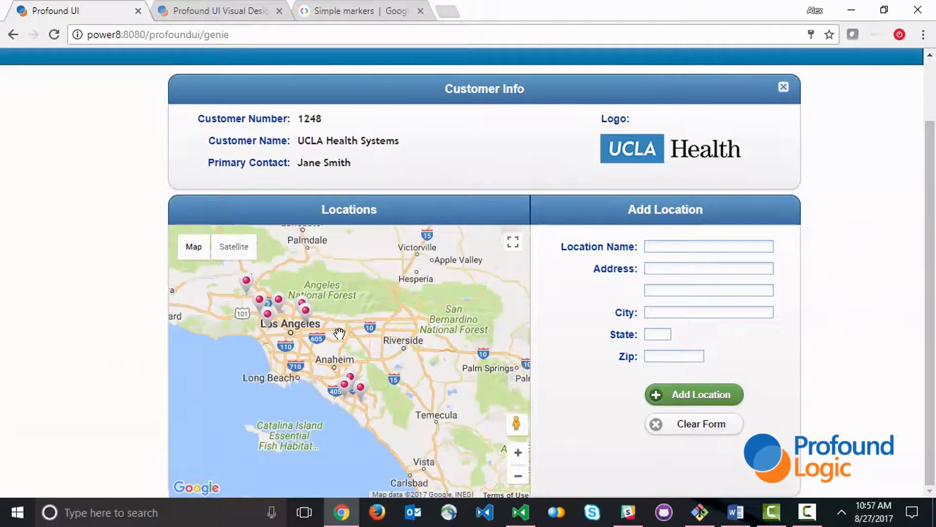
pyautogui.click(349, 377)
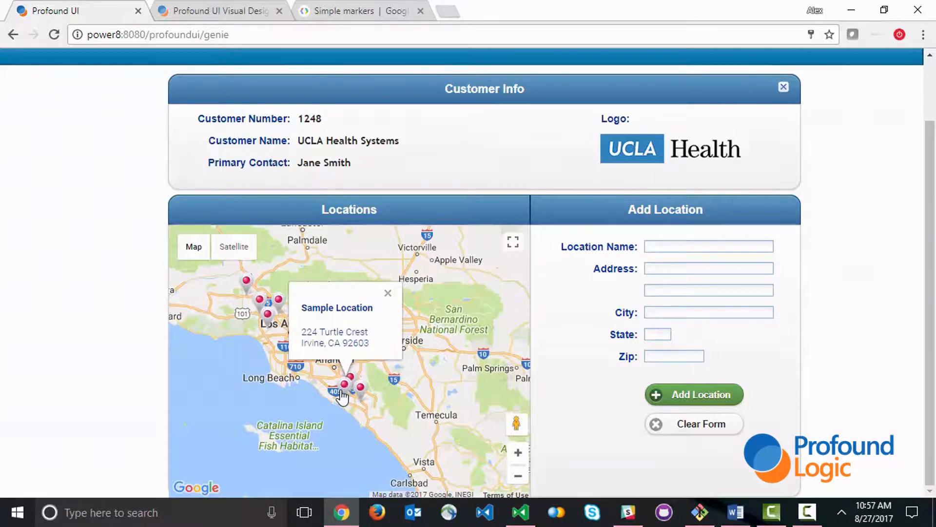
pyautogui.click(519, 512)
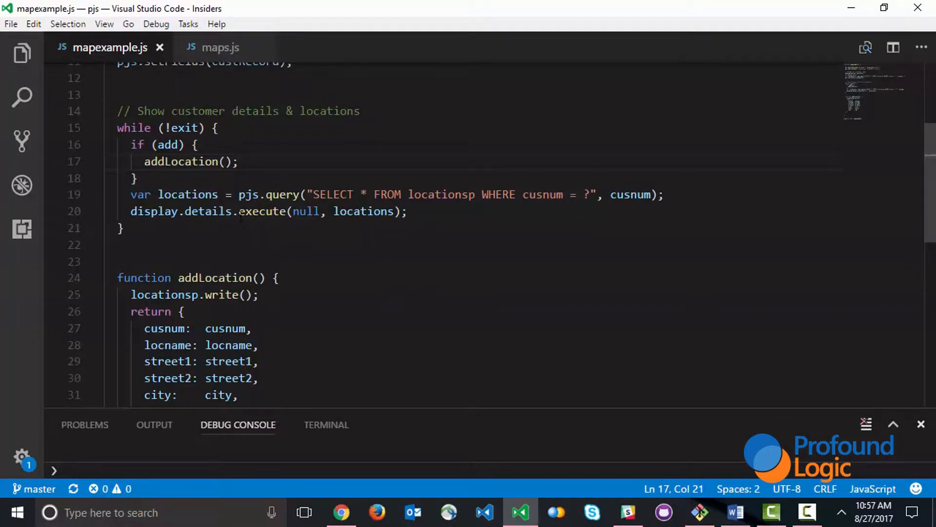
# Add a display.details.executeMessage(); line after addLocation() and start prefixing that call with var loc
pyautogui.doubleClick(261, 211)
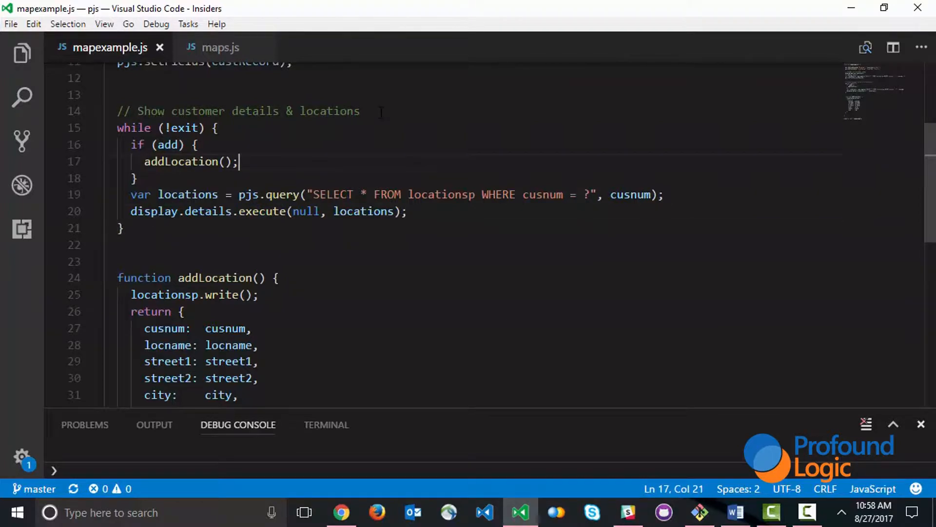
pyautogui.press('enter')
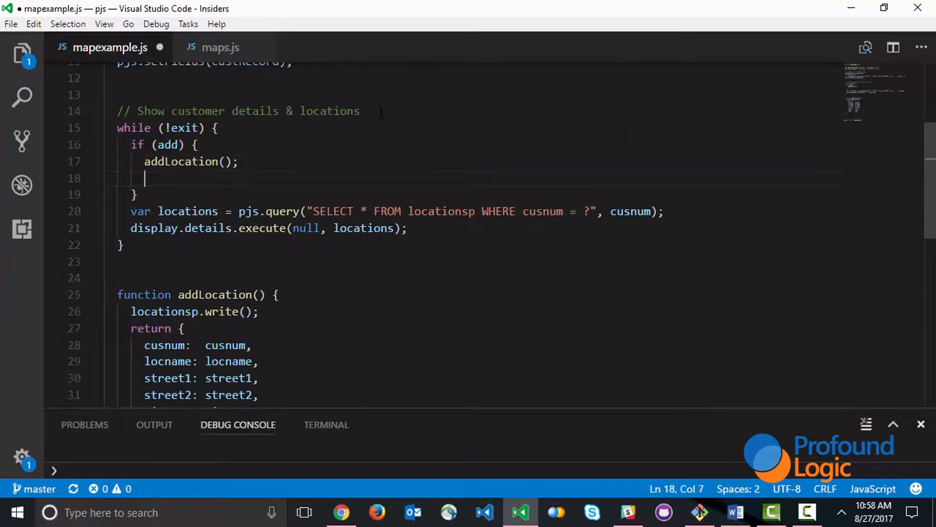
pyautogui.write('display.e')
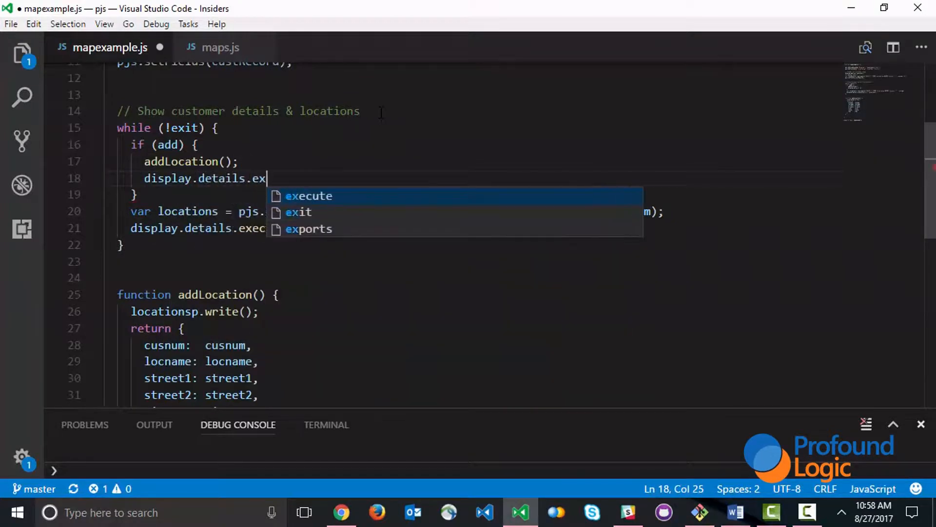
pyautogui.write('ecuteMessa')
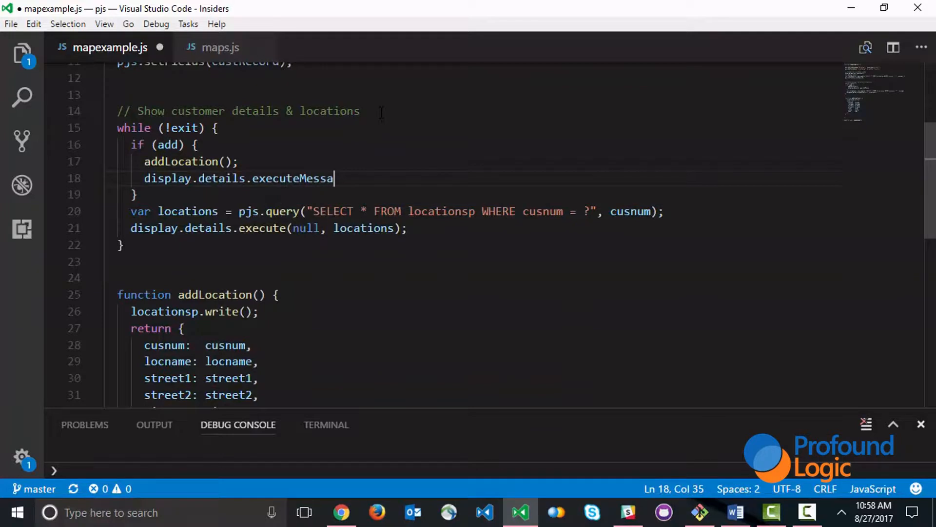
pyautogui.write('ge()')
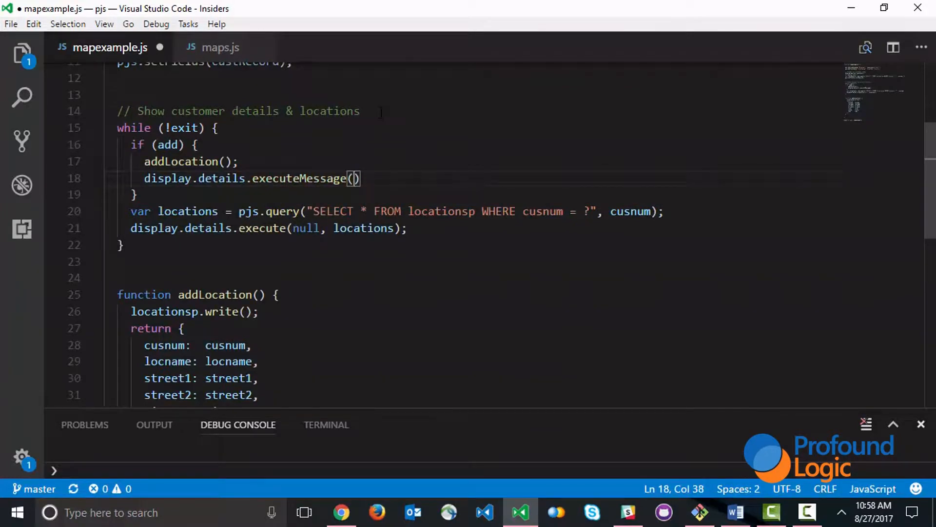
pyautogui.write(';')
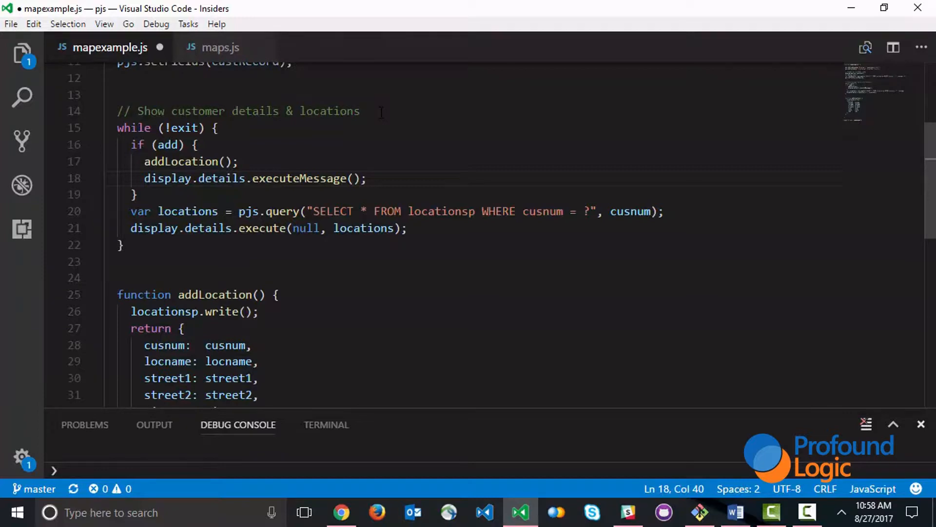
pyautogui.write('var loc =')
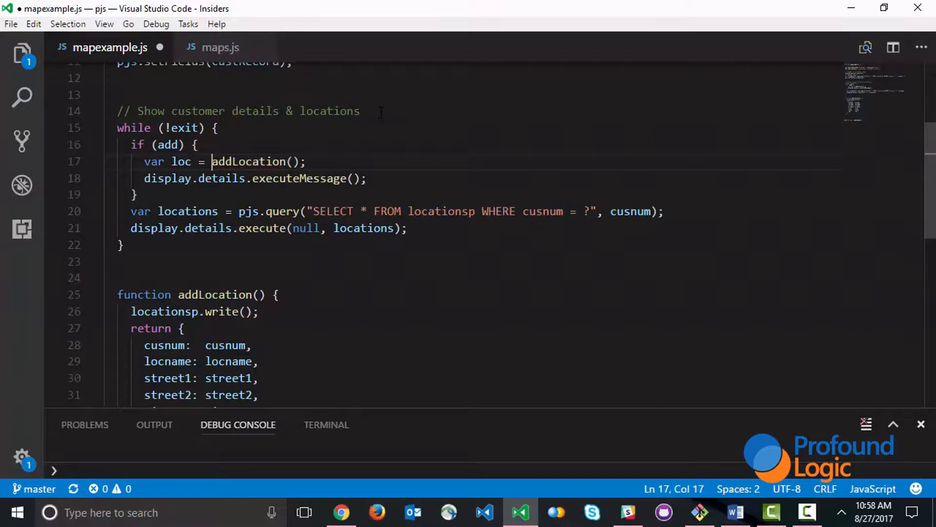
# Pass loc into executeMessage(loc) and add a continue statement on the next line
pyautogui.write('lo')
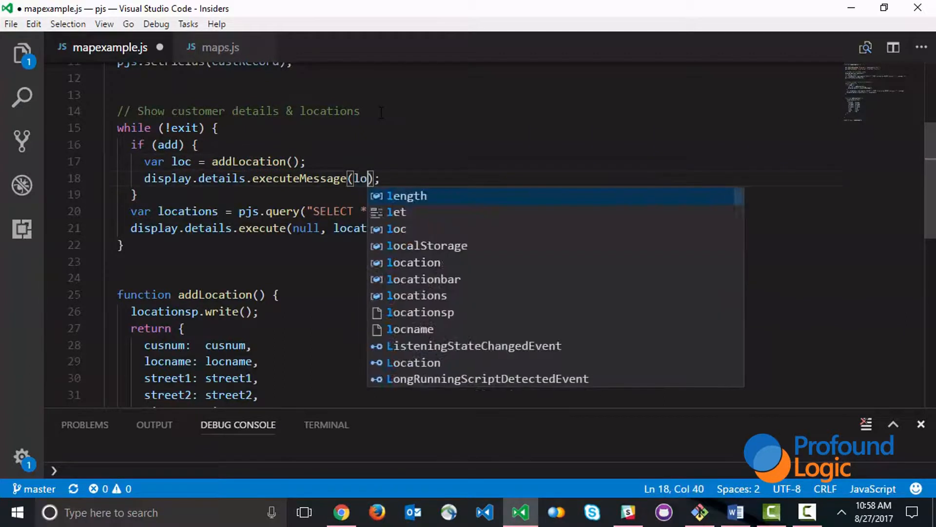
pyautogui.write('c')
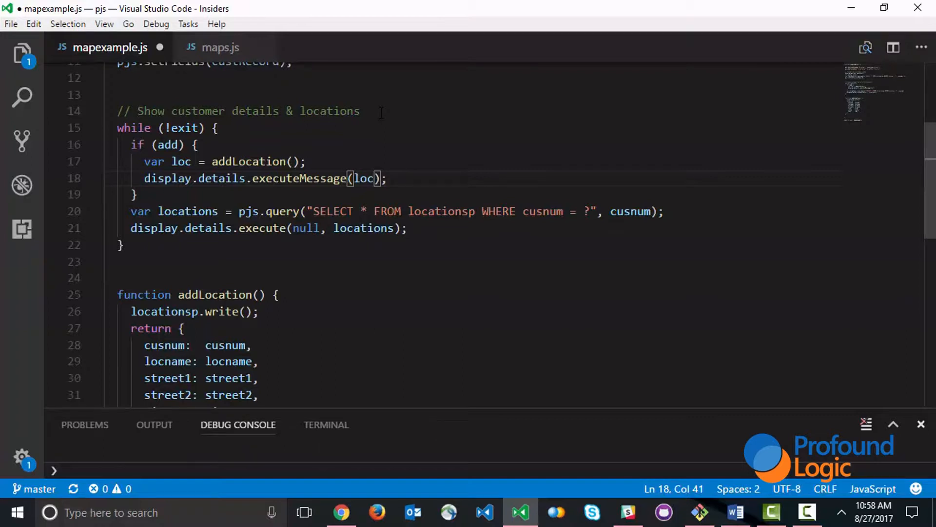
pyautogui.write('r')
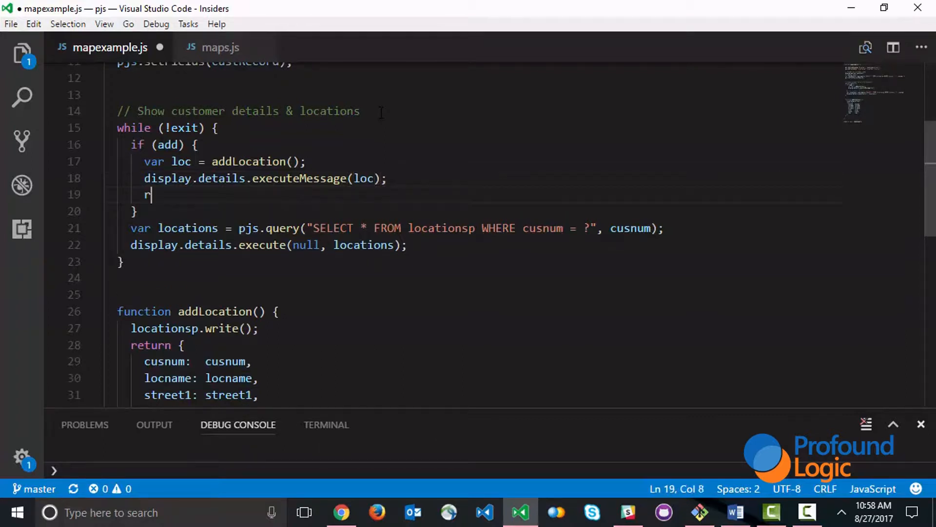
pyautogui.press('Backspace')
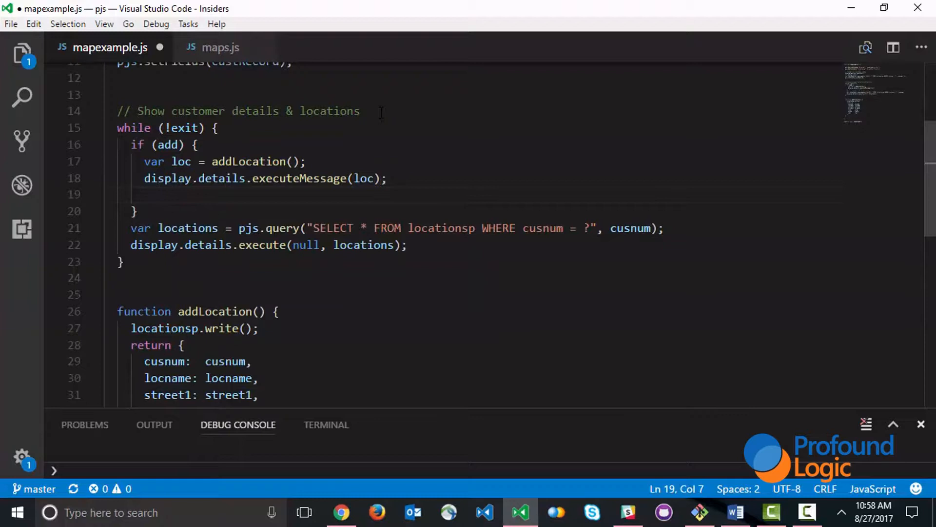
pyautogui.write('continue')
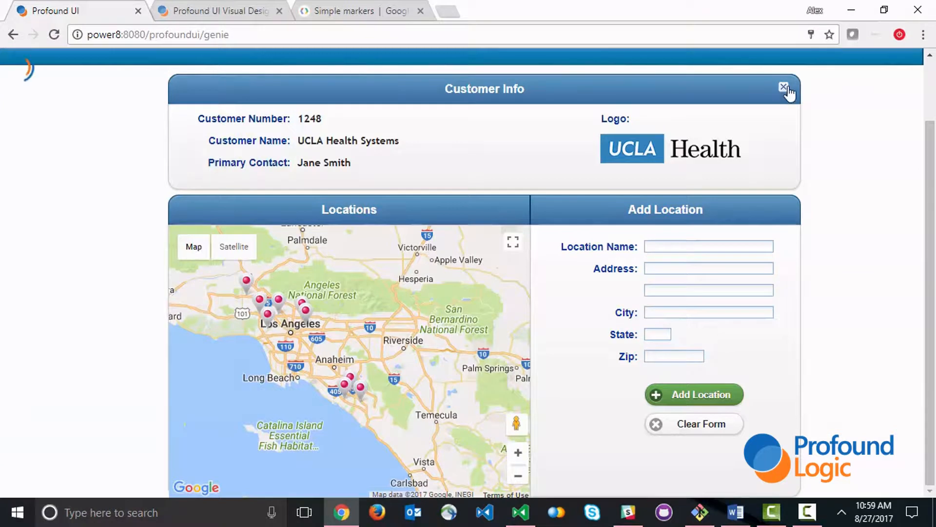
# Close the details screen and rerun call mapexample for customer 1248
pyautogui.click(784, 88)
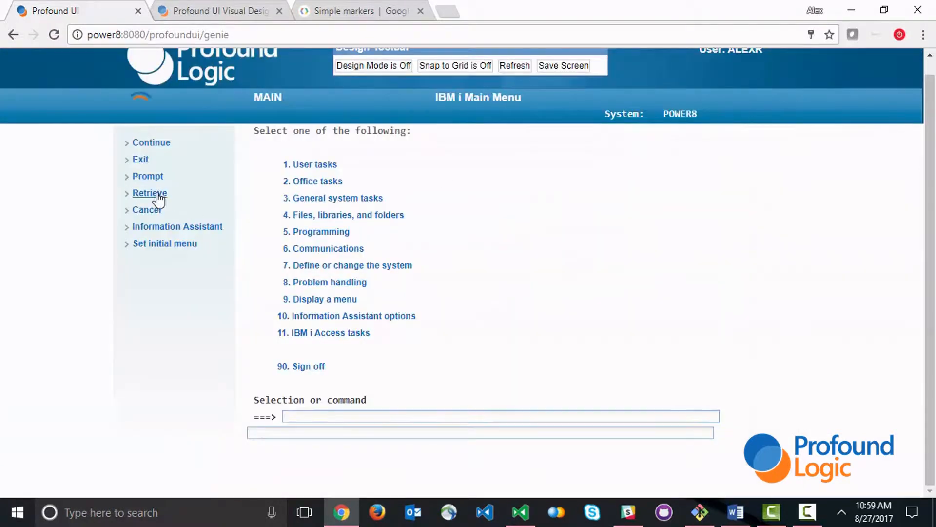
pyautogui.write('call mapexample')
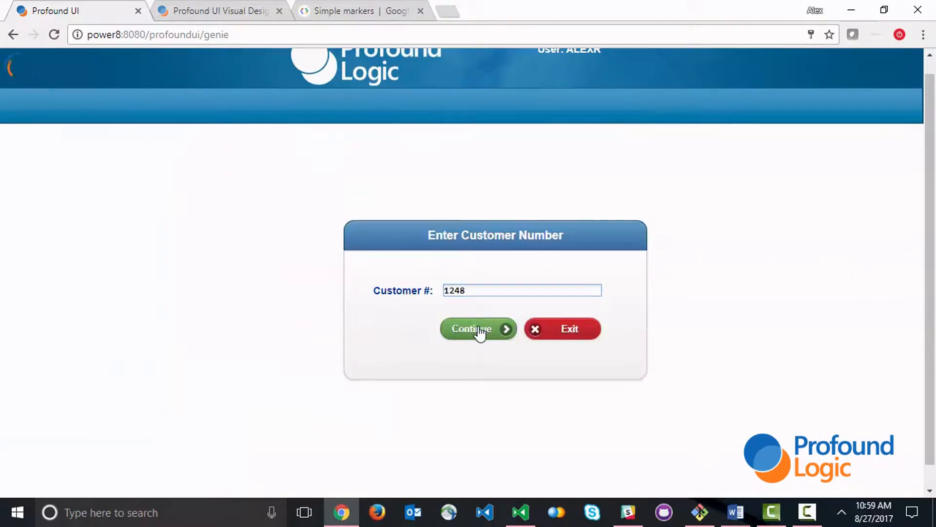
pyautogui.click(471, 328)
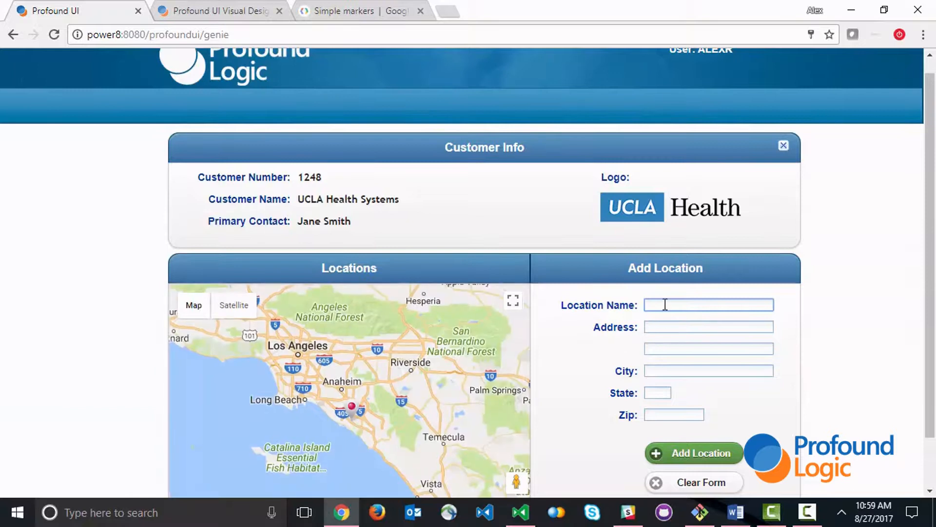
pyautogui.write('New_Loca')
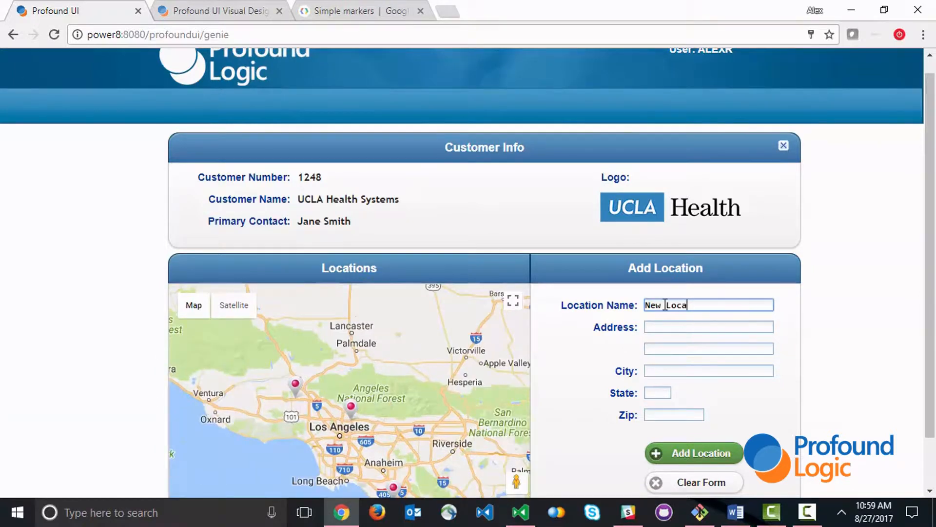
pyautogui.write('8 Ca')
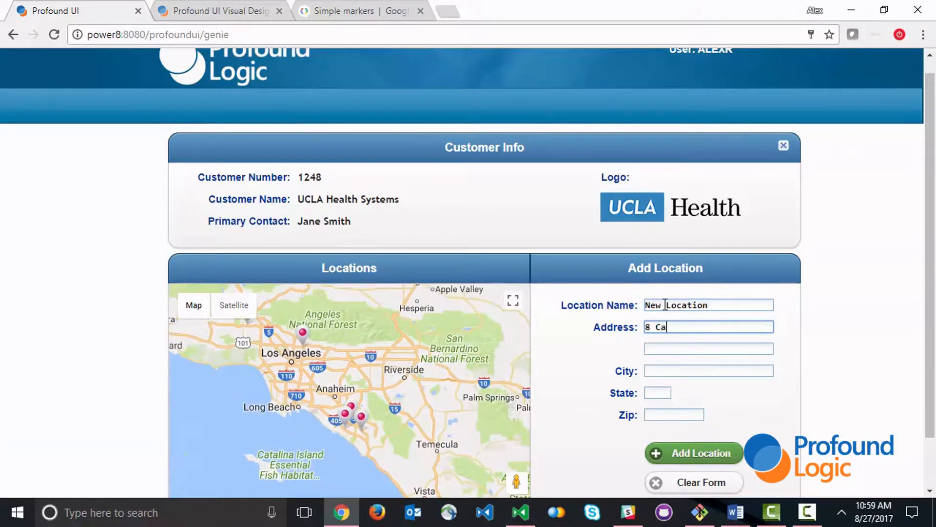
pyautogui.write('Newport Beach')
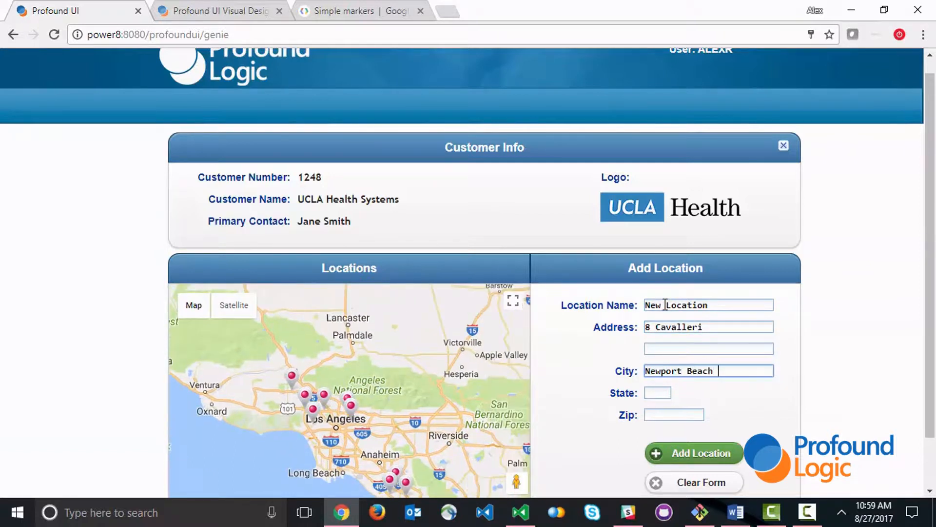
pyautogui.write('CA')
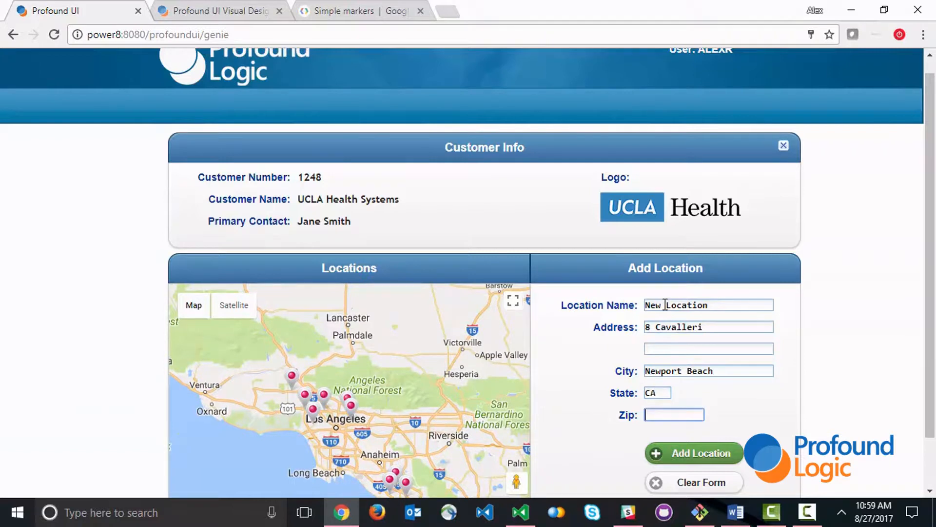
pyautogui.write('92657')
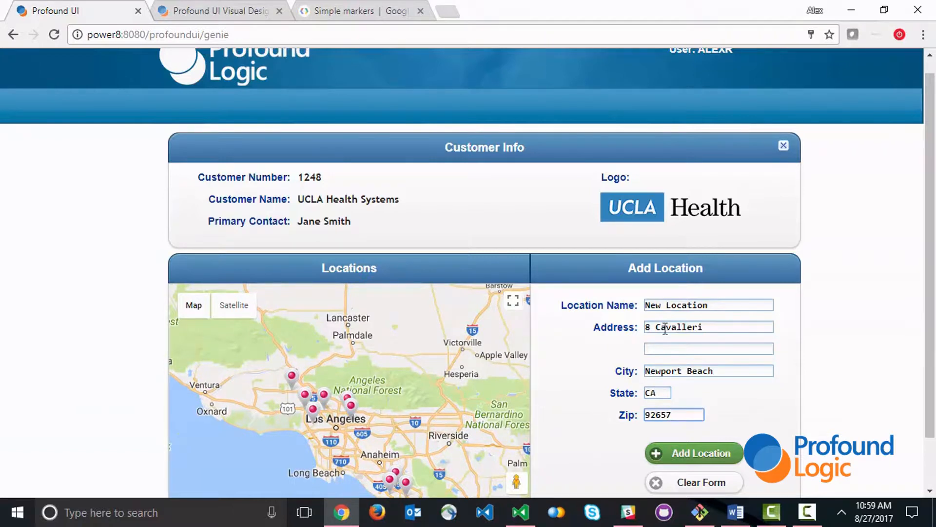
pyautogui.click(694, 453)
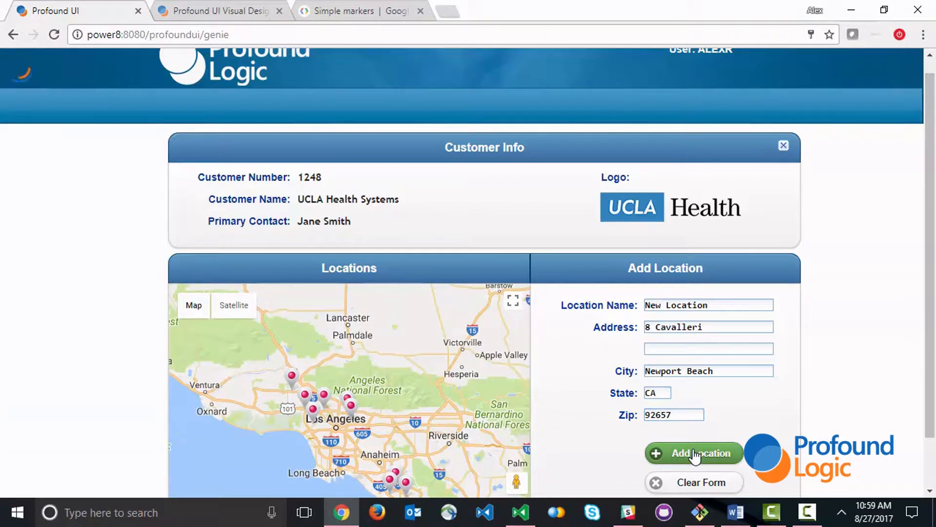
# Submit New Location, check its Newport Beach marker, then return to the designer's onmessage script
pyautogui.click(695, 453)
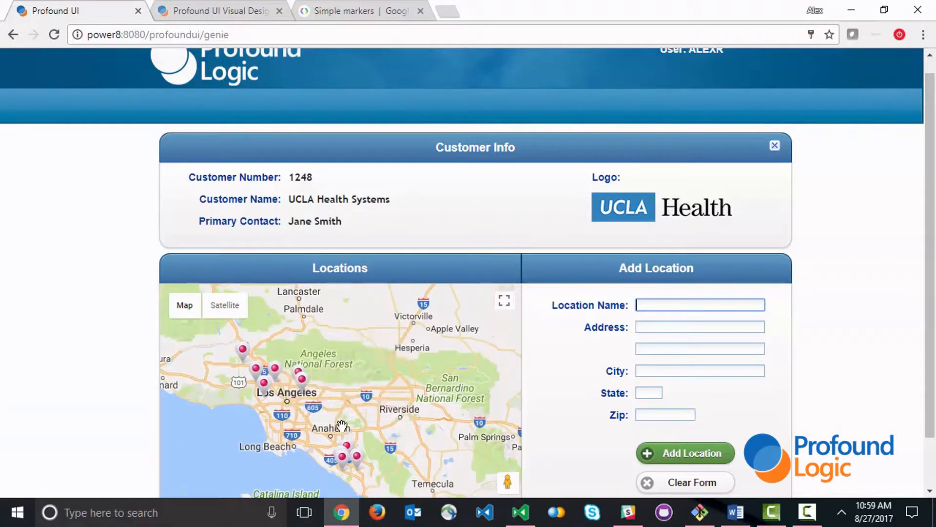
pyautogui.click(342, 460)
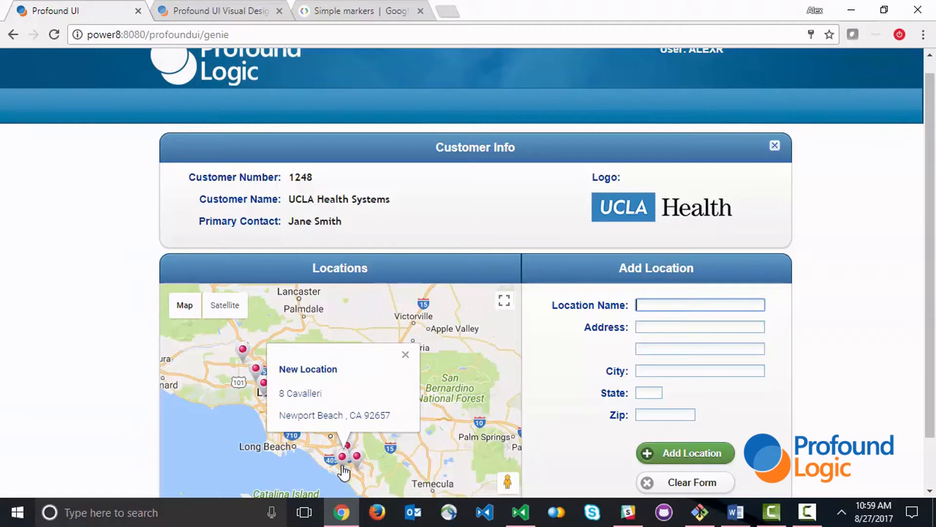
pyautogui.click(405, 354)
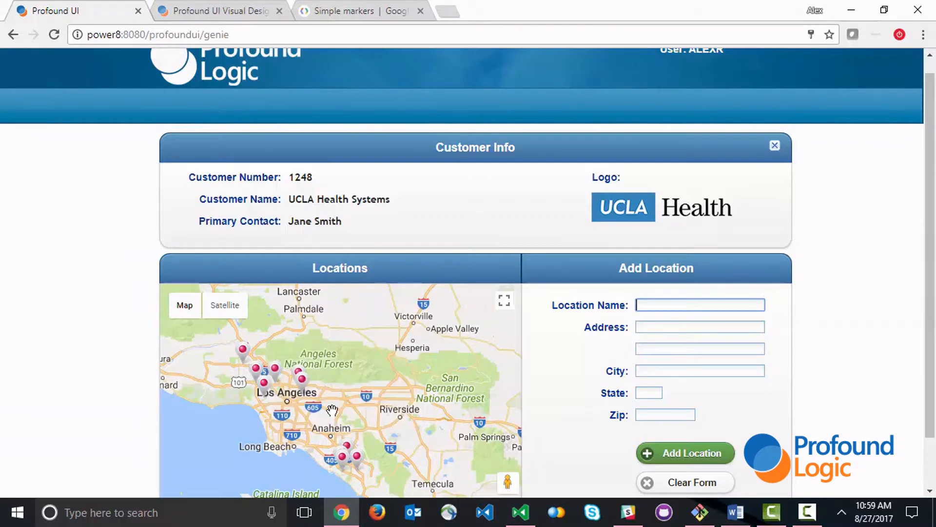
pyautogui.click(219, 11)
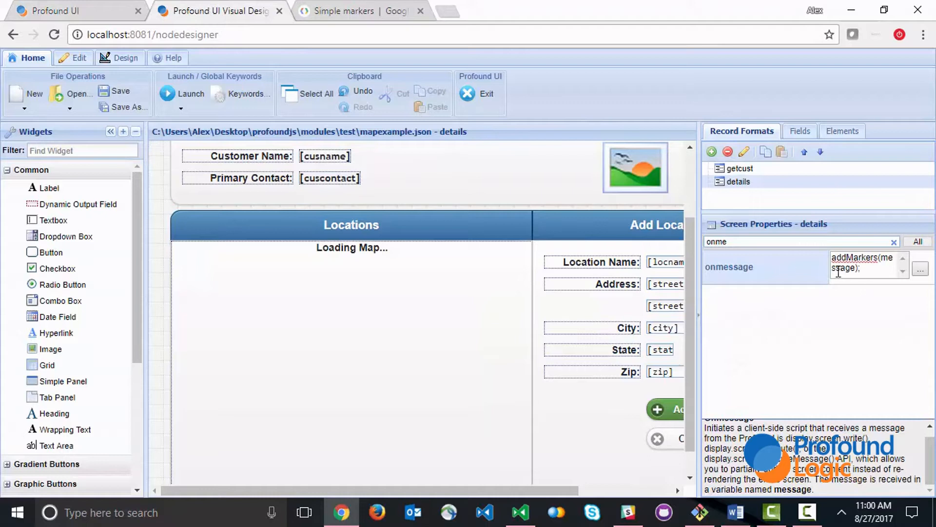